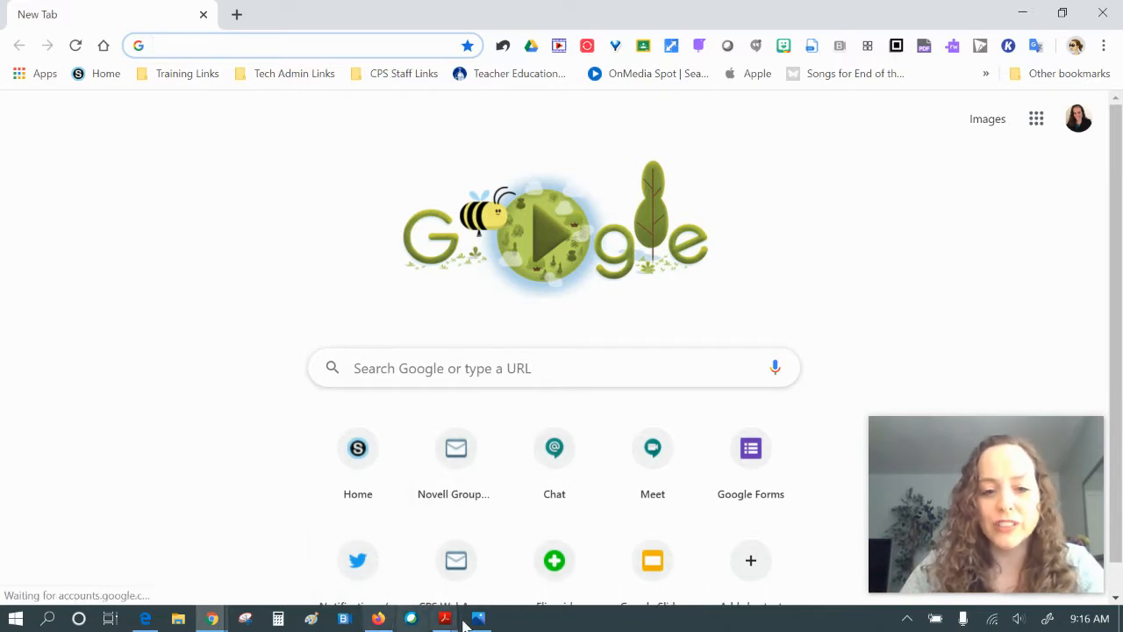
Step: Bring up the Schoology parent sign-up instructions PDF from the taskbar
{"action": "left_click", "coordinate": [444, 618]}
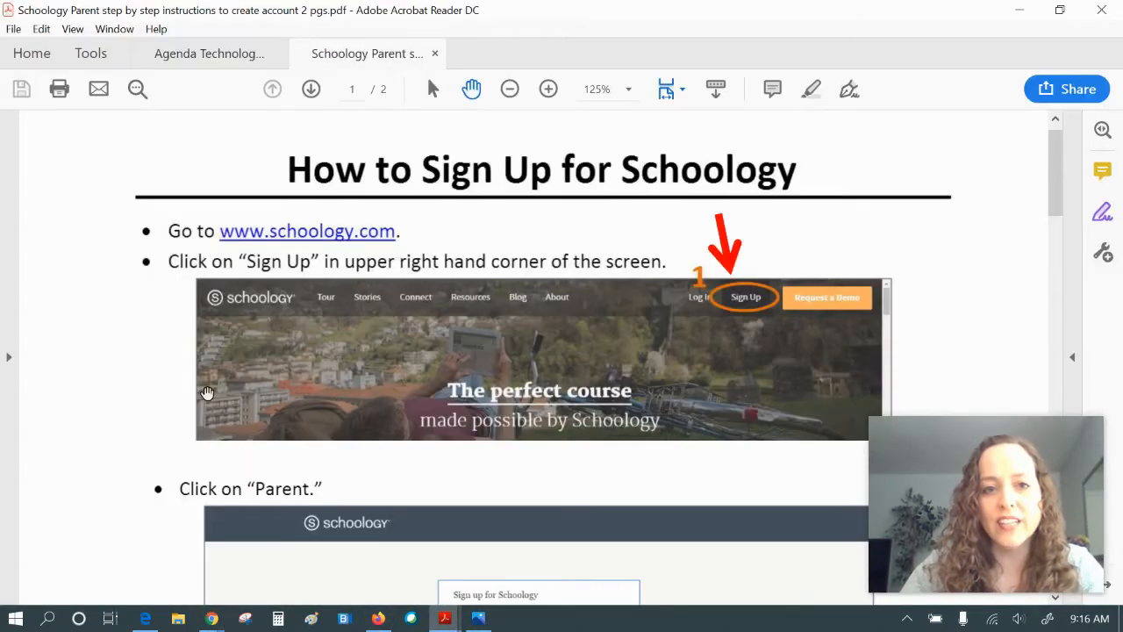
{"action": "mouse_move", "coordinate": [1009, 237]}
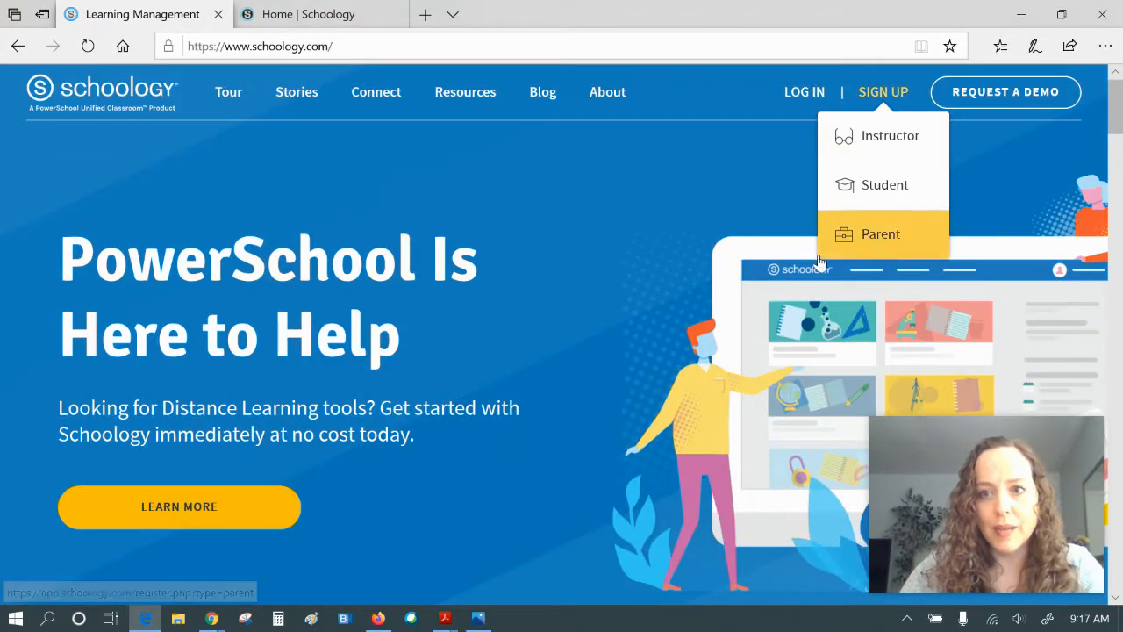
{"action": "mouse_move", "coordinate": [179, 597]}
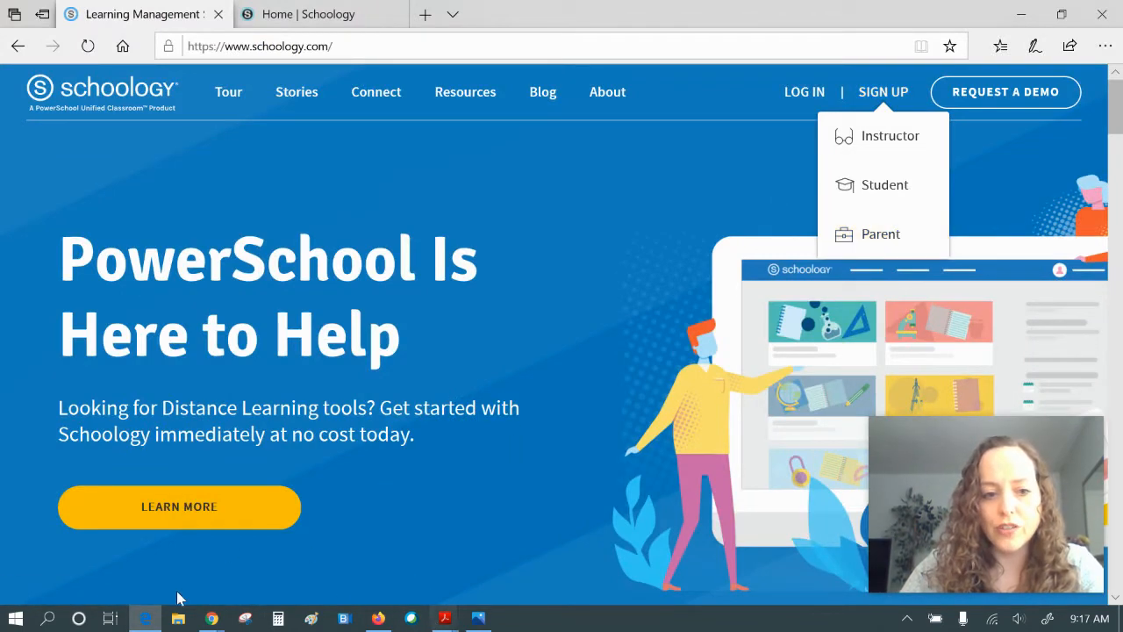
Step: Return to the instructions PDF and scroll down to the access-code and Continue steps
{"action": "left_click", "coordinate": [444, 619]}
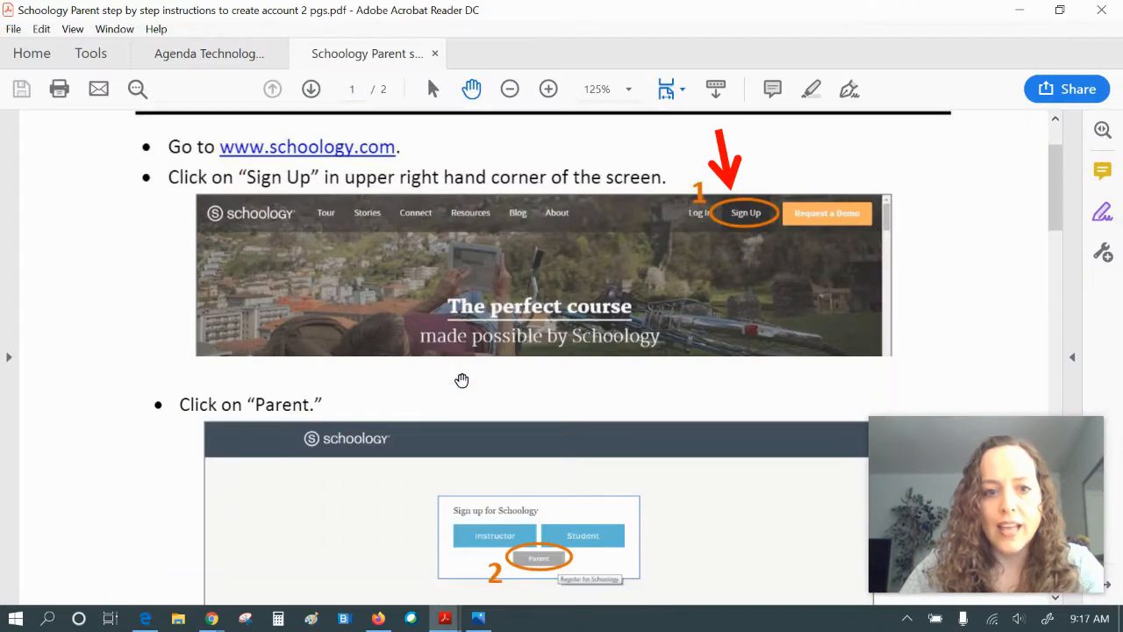
{"action": "scroll", "scroll_direction": "down", "scroll_amount": 3}
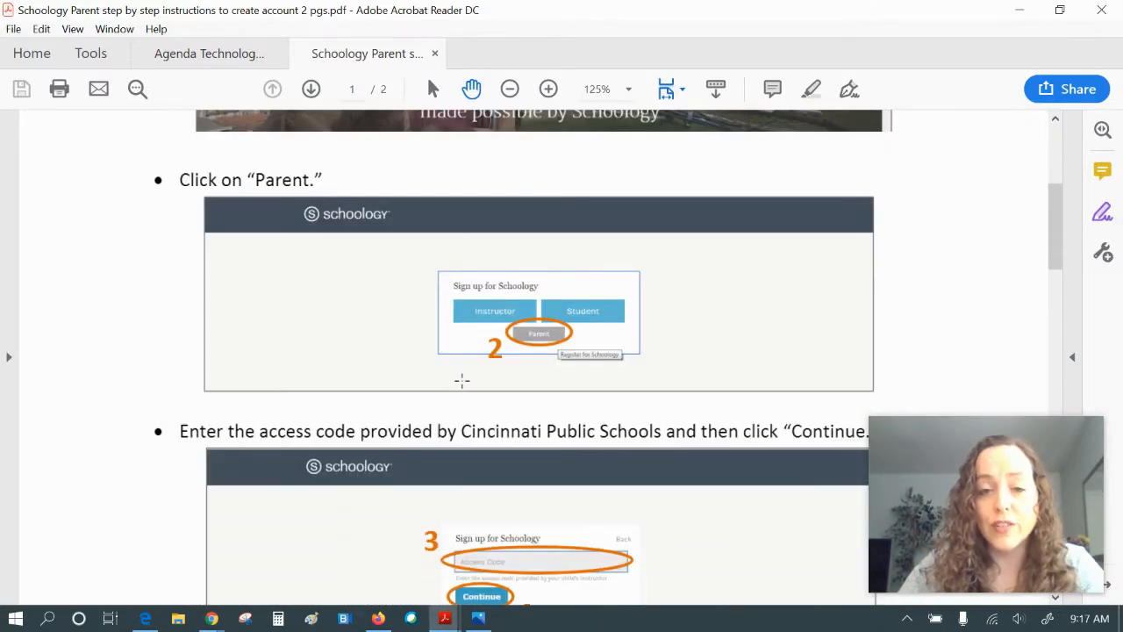
{"action": "mouse_move", "coordinate": [844, 272]}
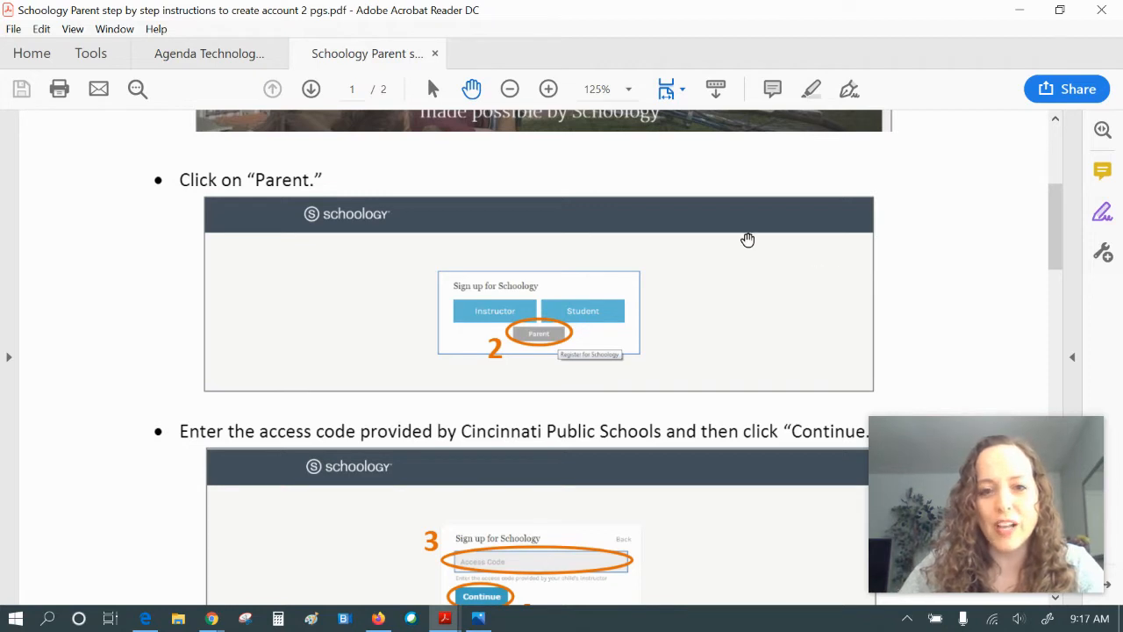
{"action": "scroll", "scroll_direction": "down", "scroll_amount": 3}
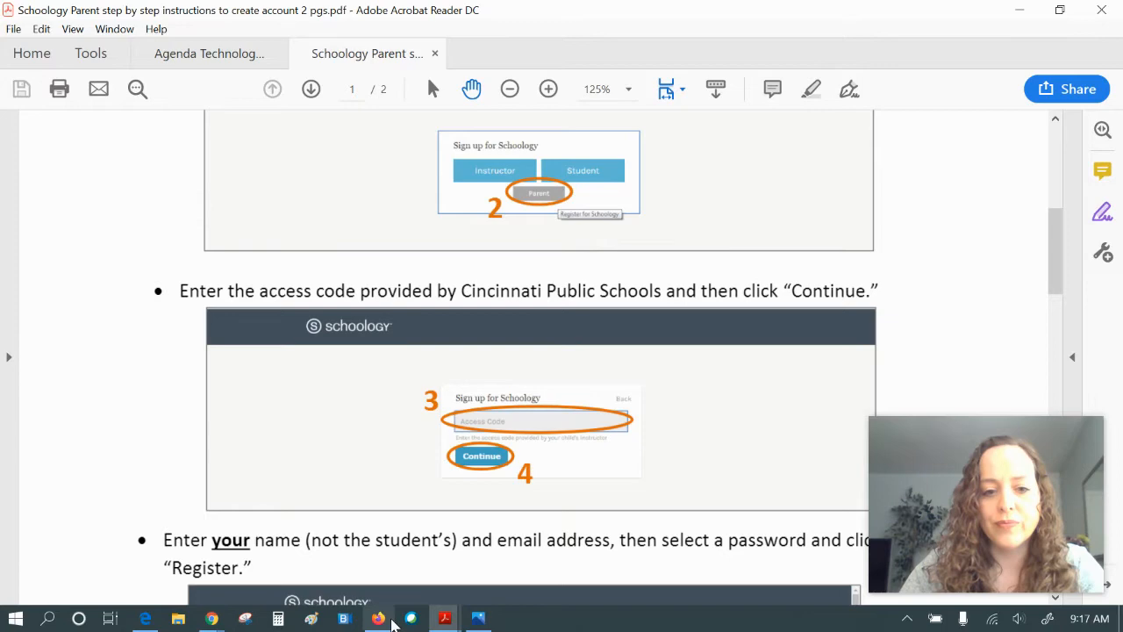
Step: Switch to Firefox's Gmail inbox and open the Parent Access Codes email
{"action": "left_click", "coordinate": [377, 618]}
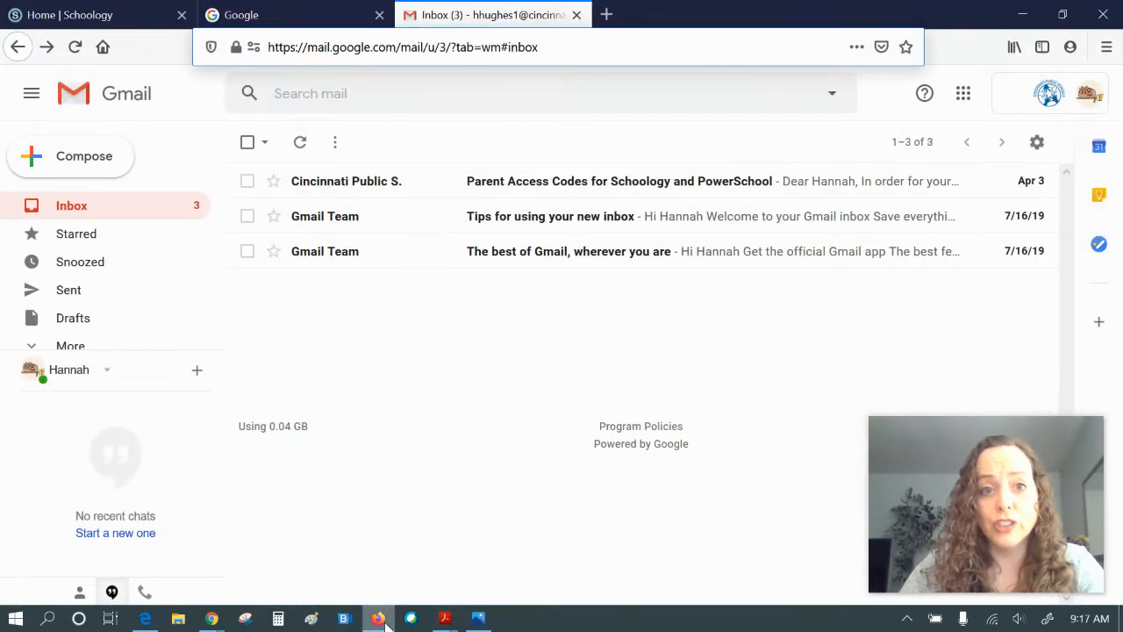
{"action": "mouse_move", "coordinate": [411, 180]}
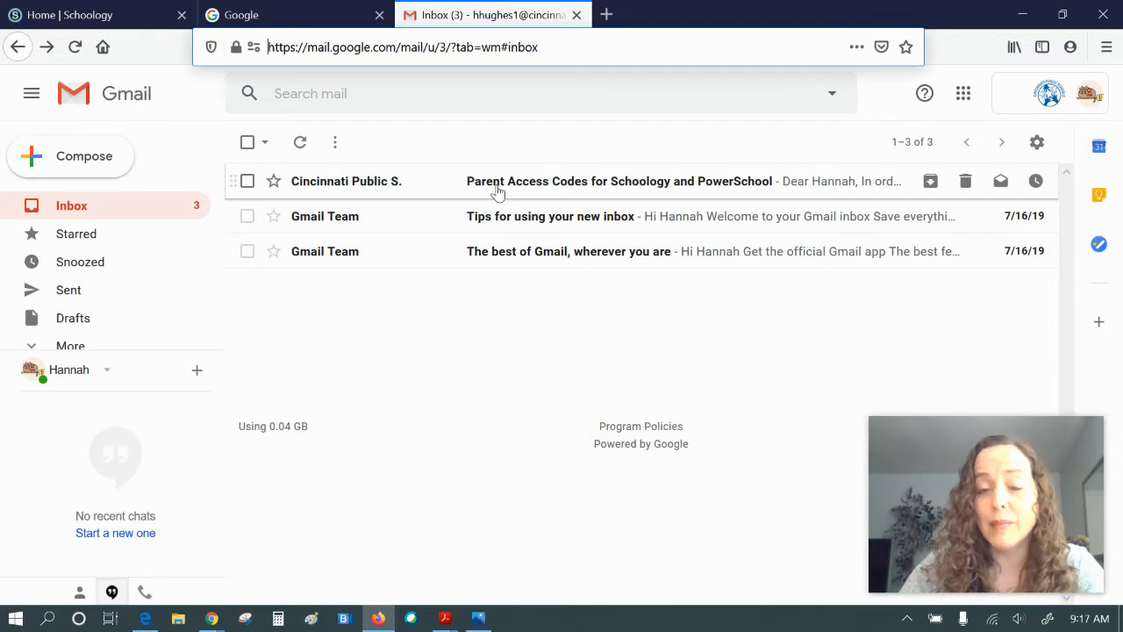
{"action": "mouse_move", "coordinate": [519, 182]}
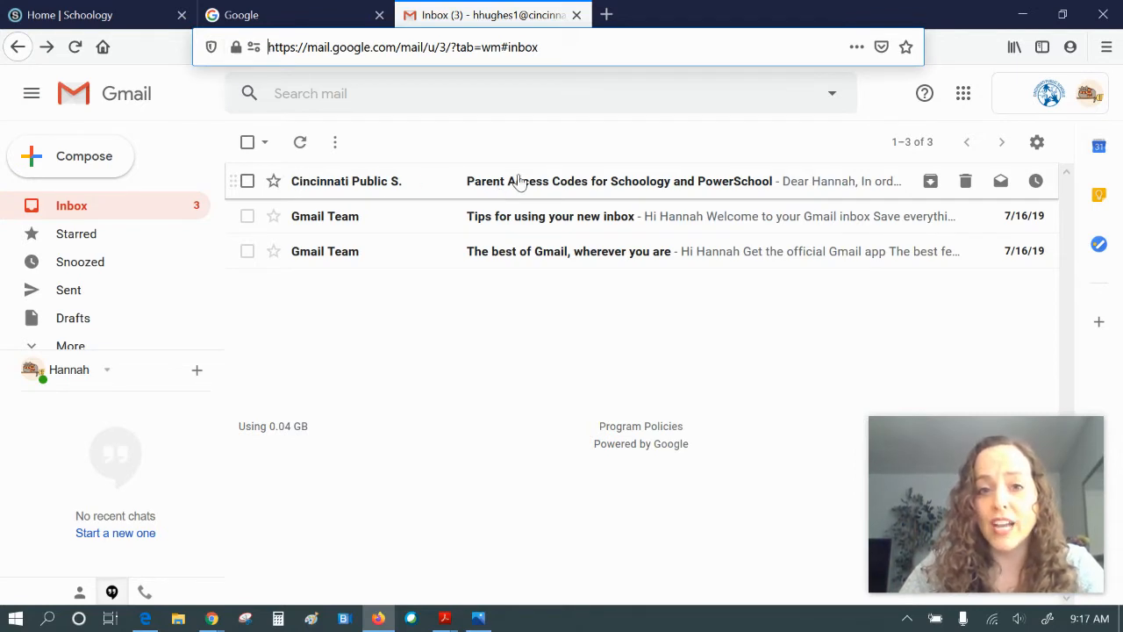
{"action": "mouse_move", "coordinate": [508, 184]}
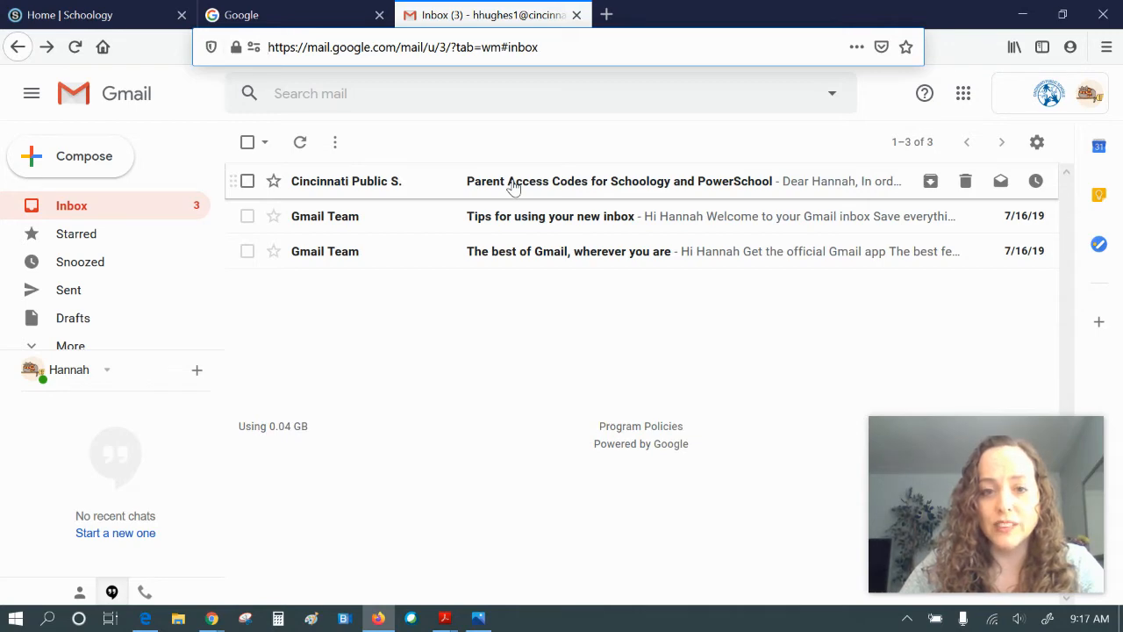
{"action": "left_click", "coordinate": [478, 618]}
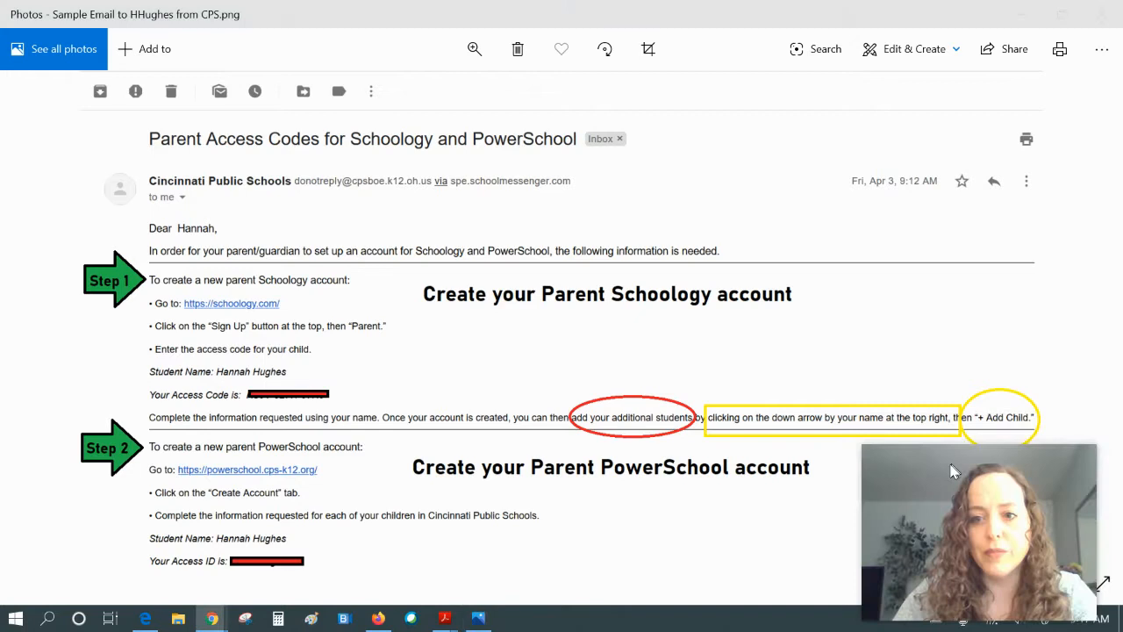
{"action": "mouse_move", "coordinate": [254, 281]}
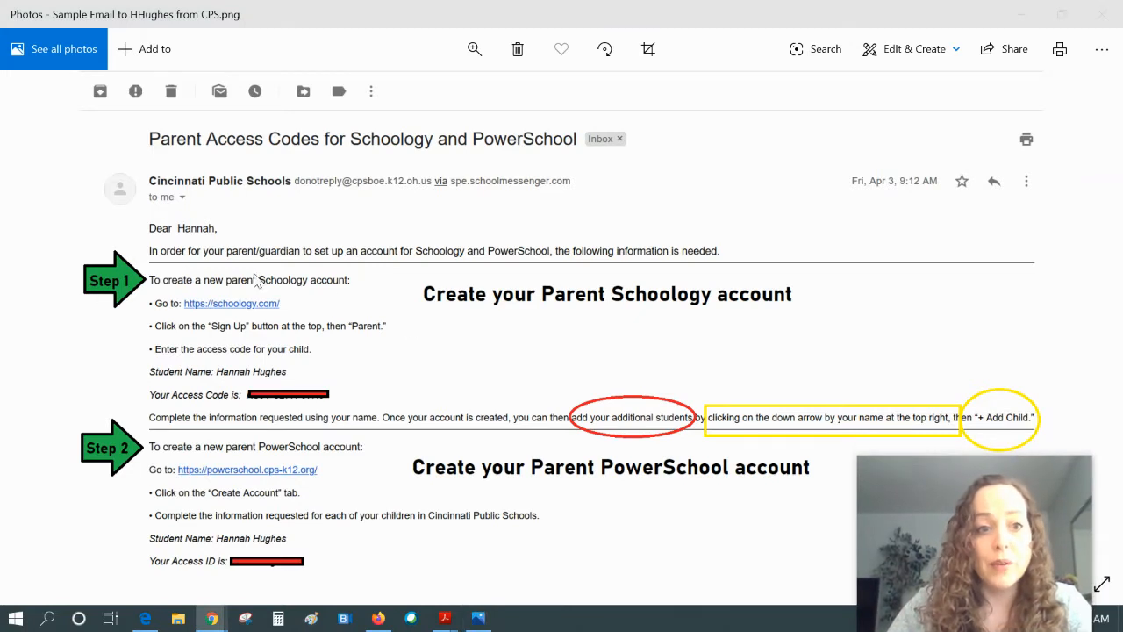
{"action": "mouse_move", "coordinate": [341, 326]}
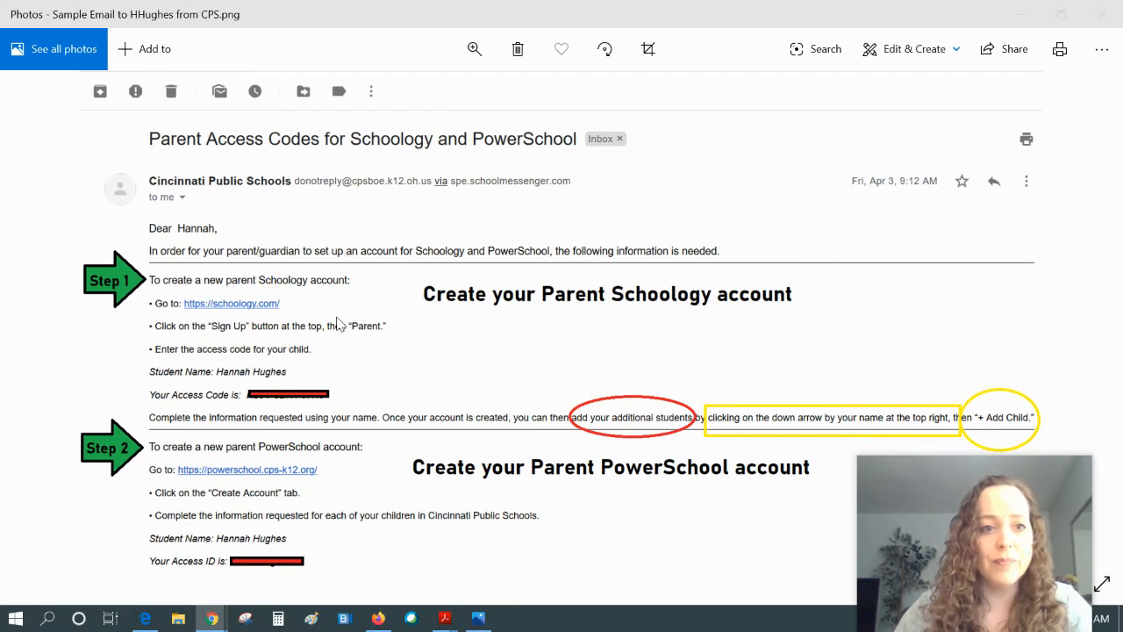
{"action": "mouse_move", "coordinate": [231, 393]}
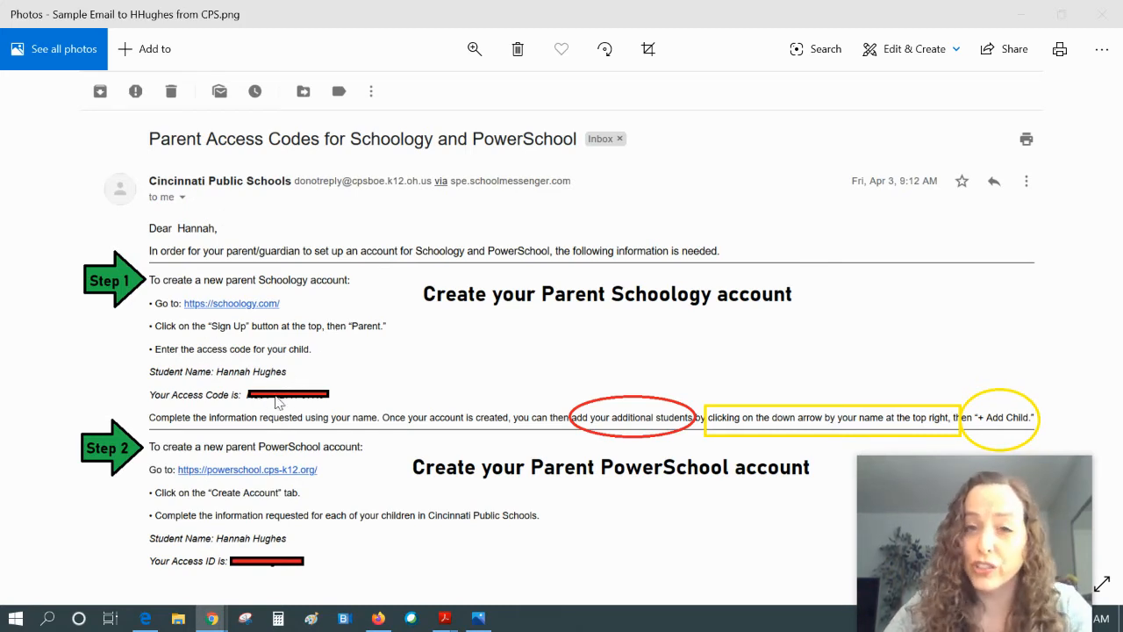
{"action": "mouse_move", "coordinate": [371, 471]}
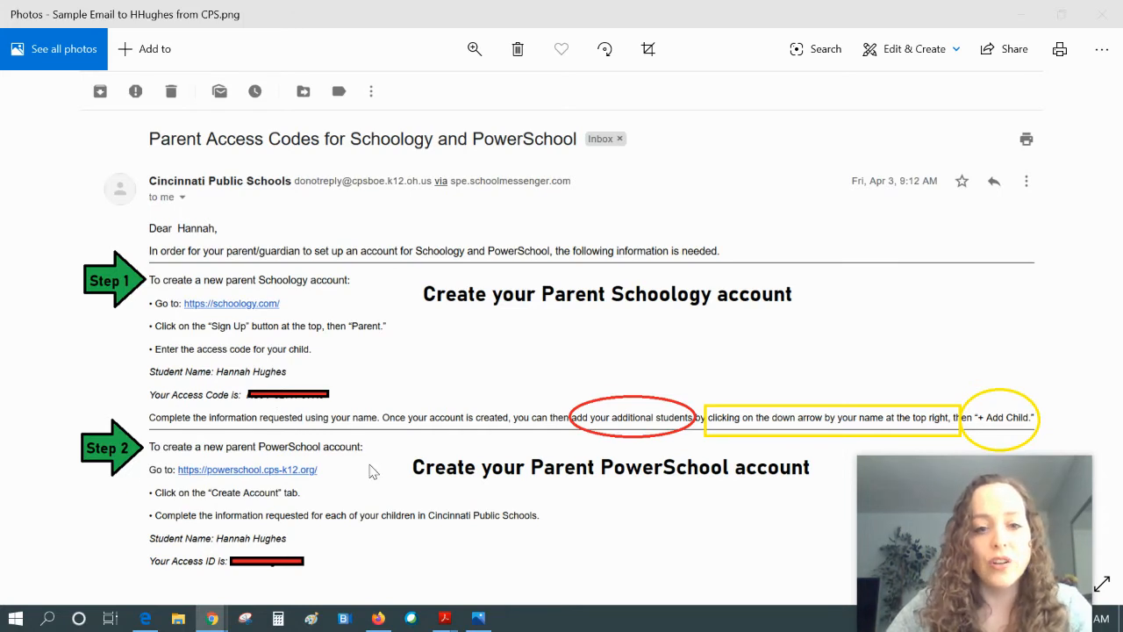
{"action": "mouse_move", "coordinate": [244, 475]}
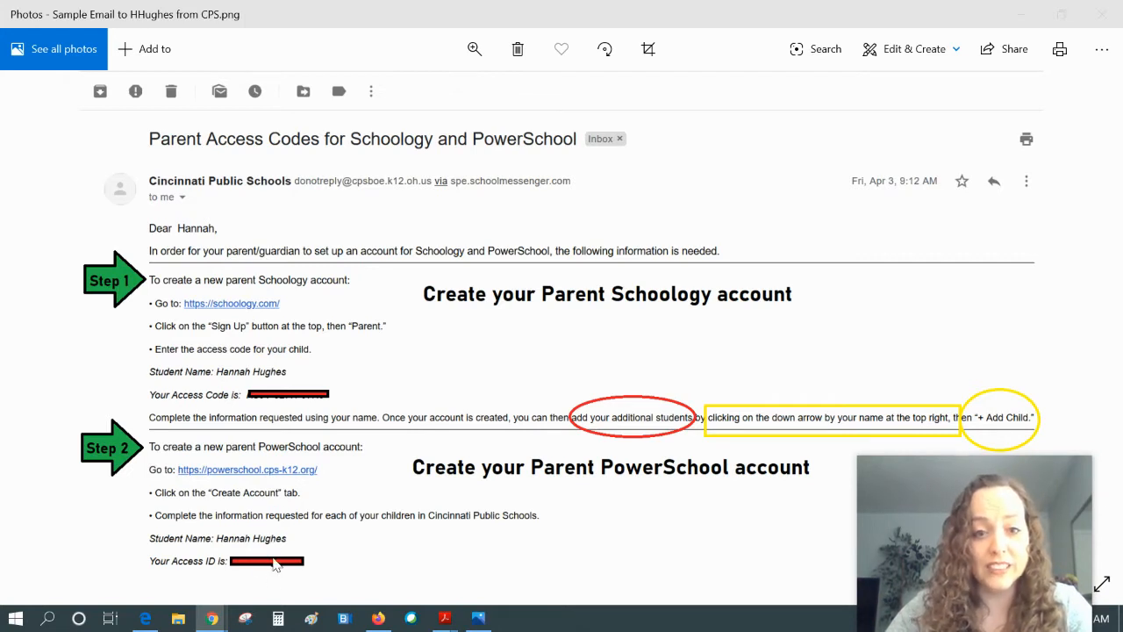
{"action": "mouse_move", "coordinate": [270, 570]}
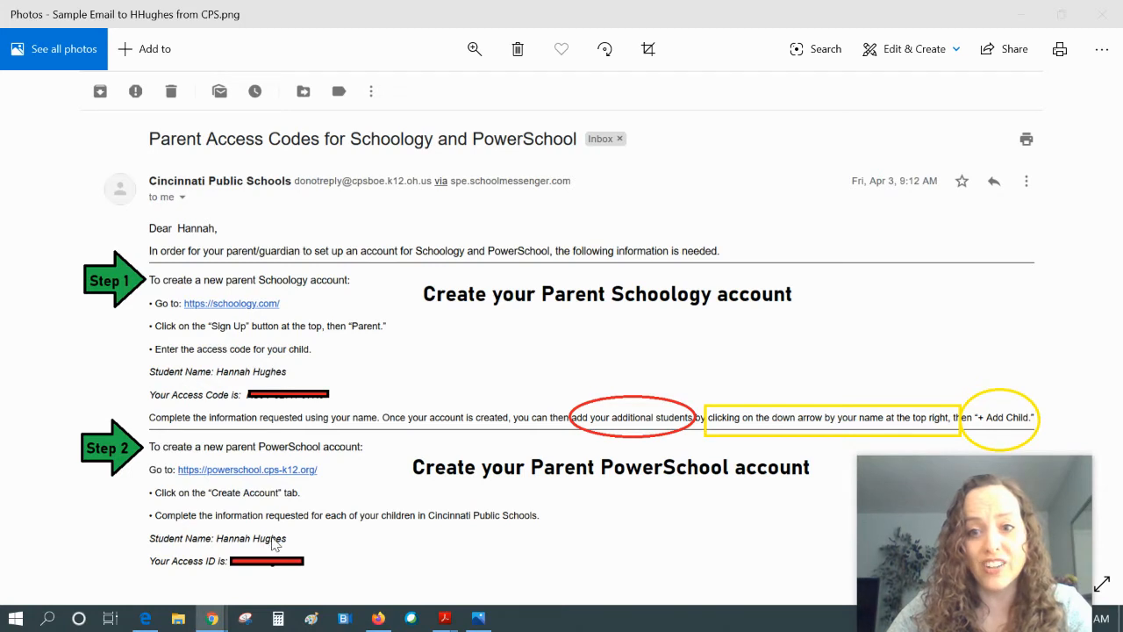
{"action": "mouse_move", "coordinate": [639, 425]}
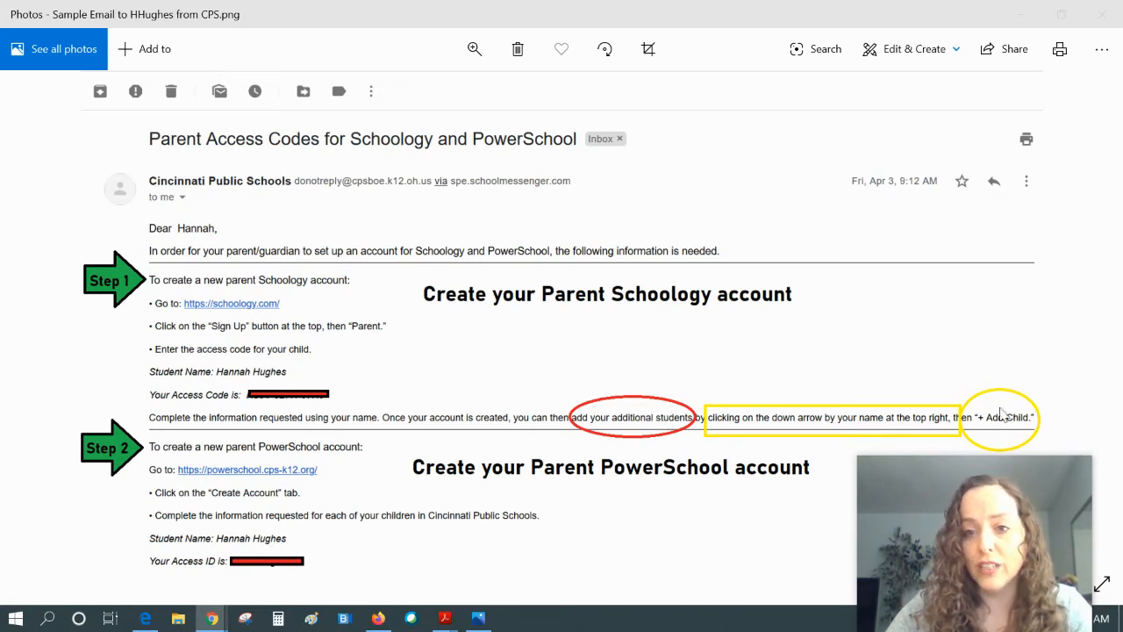
{"action": "mouse_move", "coordinate": [146, 619]}
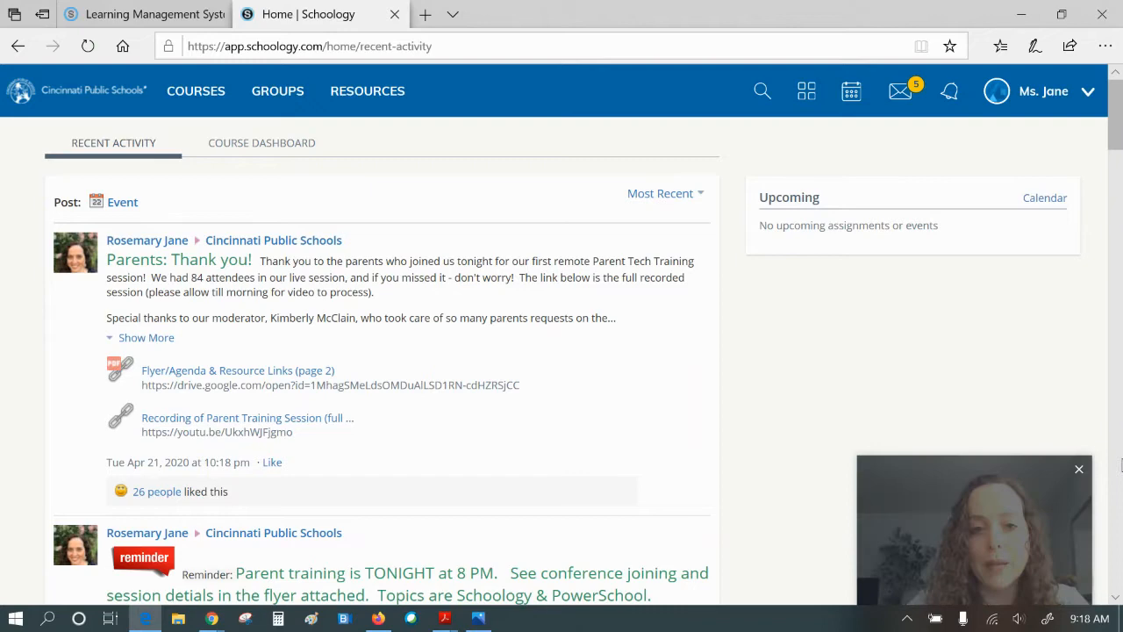
Step: Open Add Child, cancel the Child Code form, and reopen the account switcher's linked children
{"action": "scroll", "scroll_direction": "down", "scroll_amount": 3}
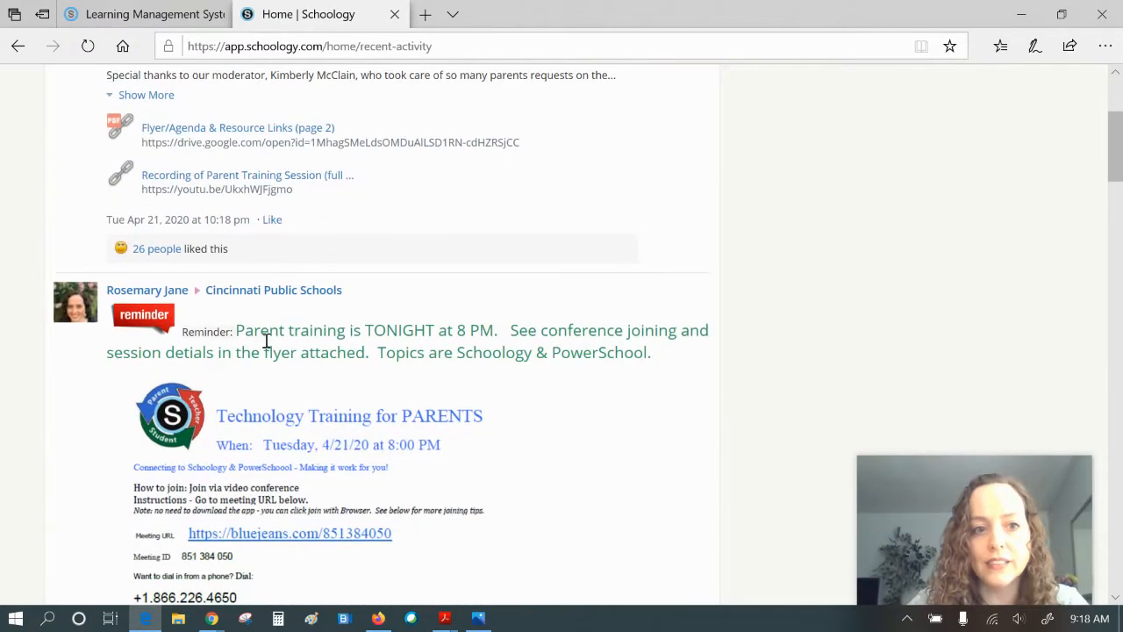
{"action": "scroll", "scroll_direction": "up", "scroll_amount": 3}
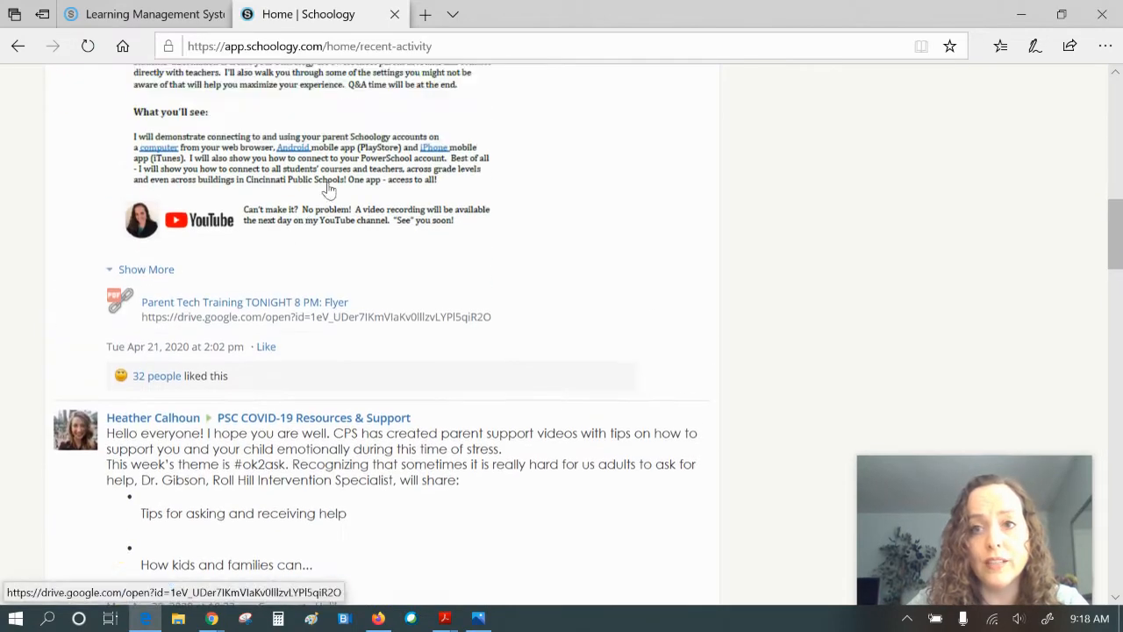
{"action": "scroll", "scroll_direction": "up", "scroll_amount": 3}
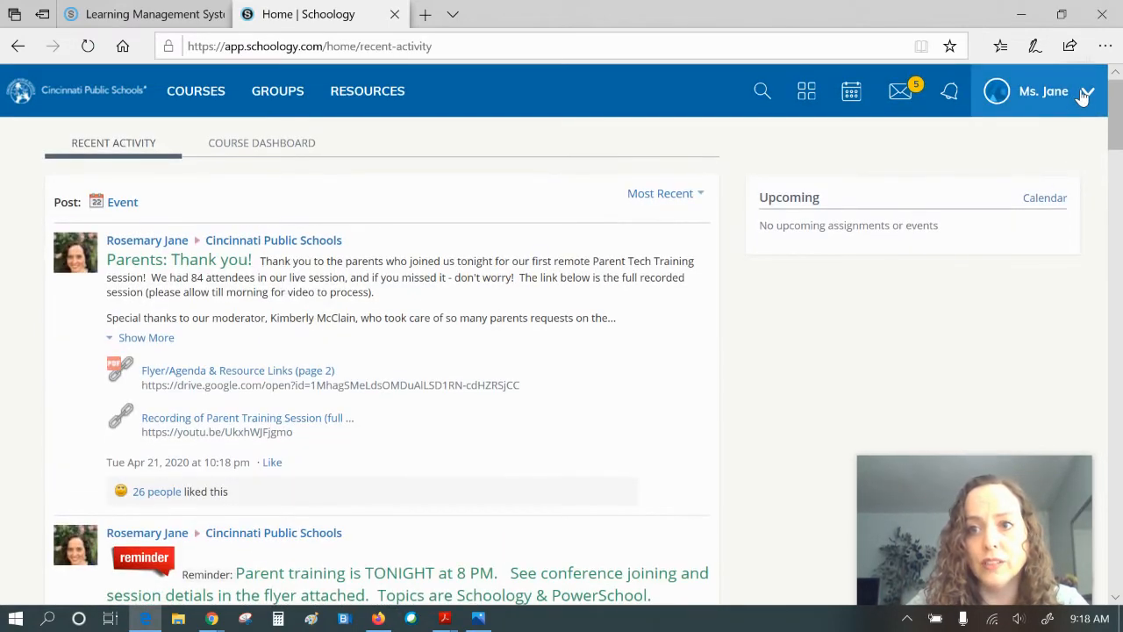
{"action": "left_click", "coordinate": [1085, 91]}
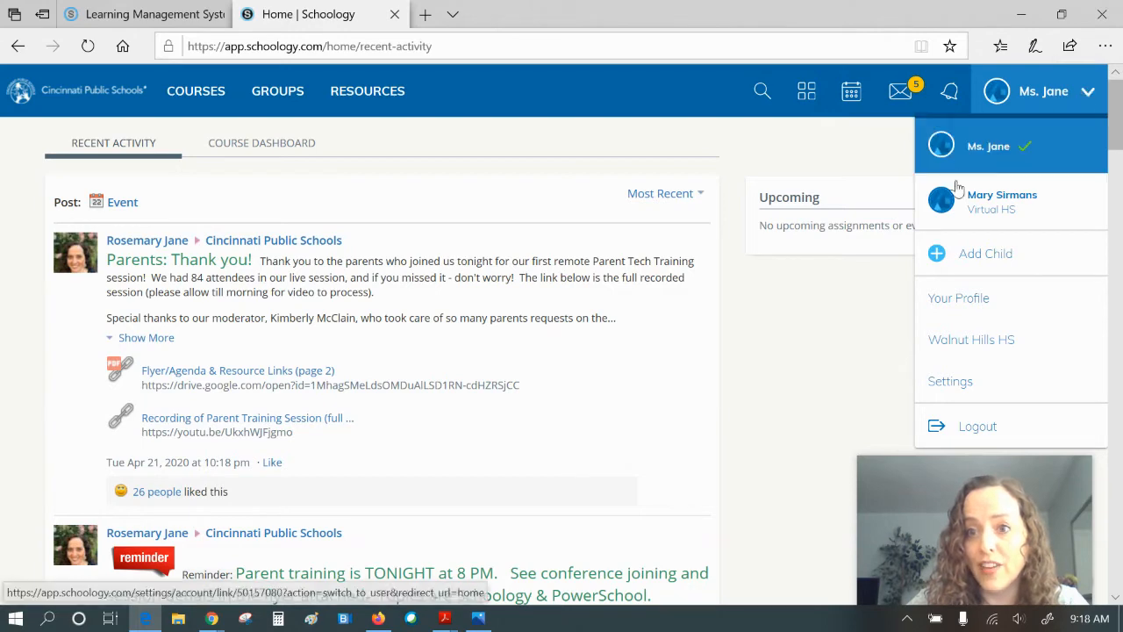
{"action": "mouse_move", "coordinate": [995, 242]}
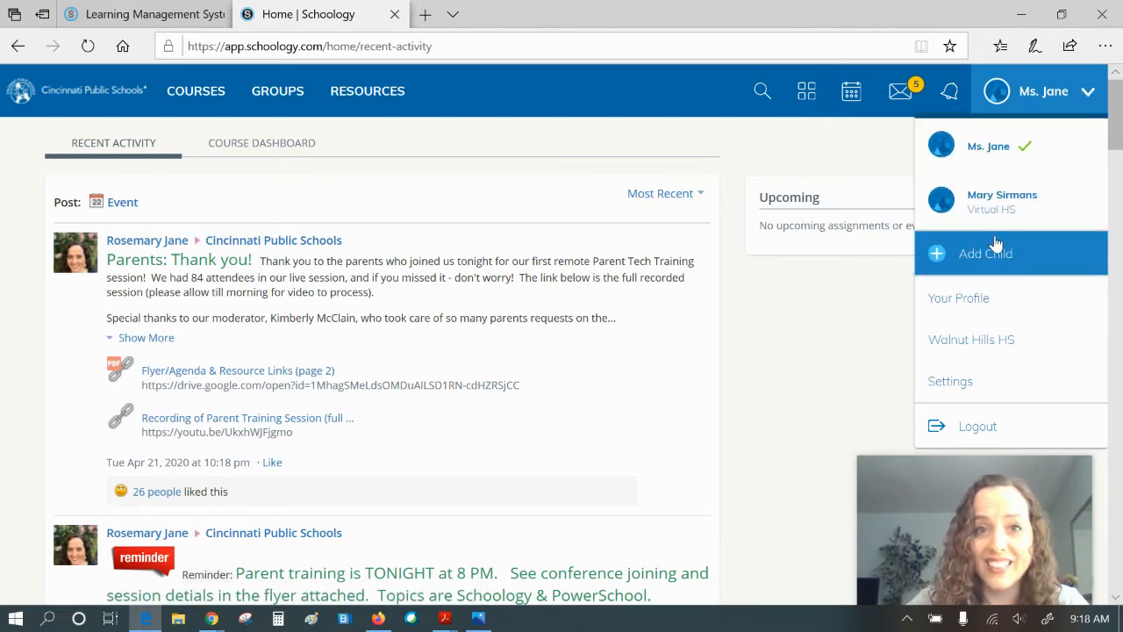
{"action": "left_click", "coordinate": [984, 253]}
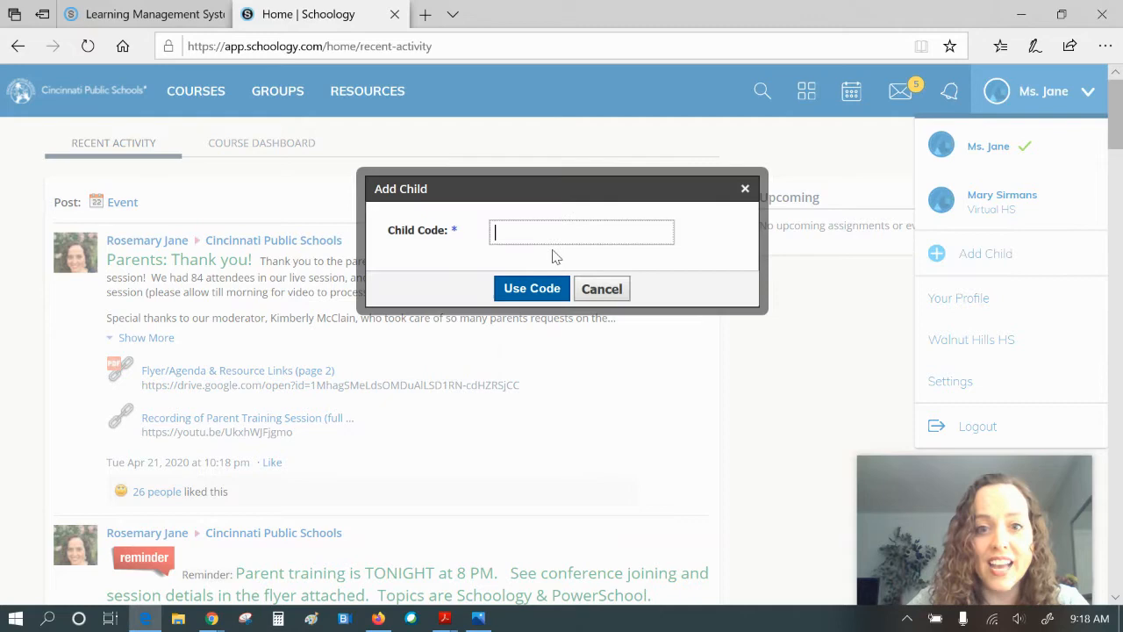
{"action": "left_click", "coordinate": [601, 288]}
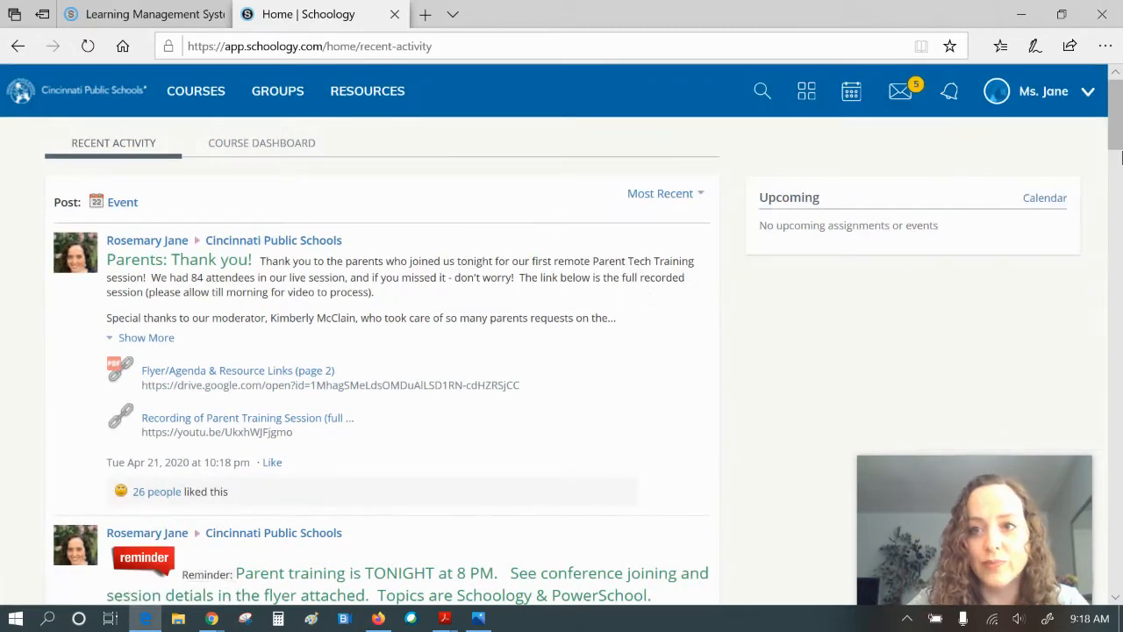
{"action": "left_click", "coordinate": [1043, 90]}
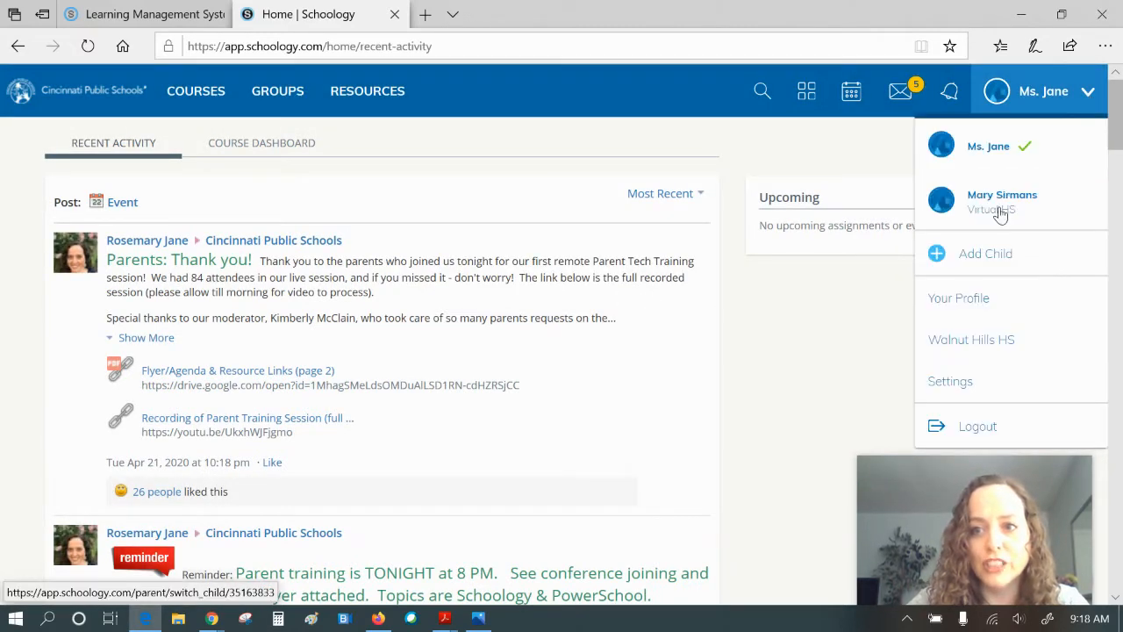
Step: Switch to viewing as the child and open the Sample Classroom Discussion
{"action": "left_click", "coordinate": [1002, 202]}
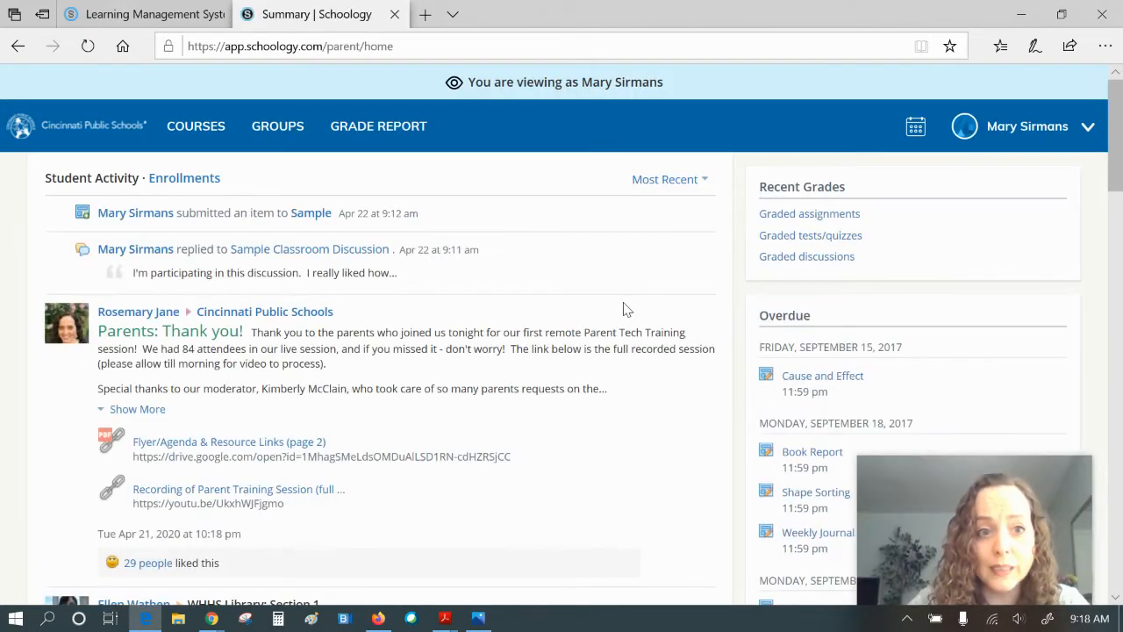
{"action": "mouse_move", "coordinate": [135, 248]}
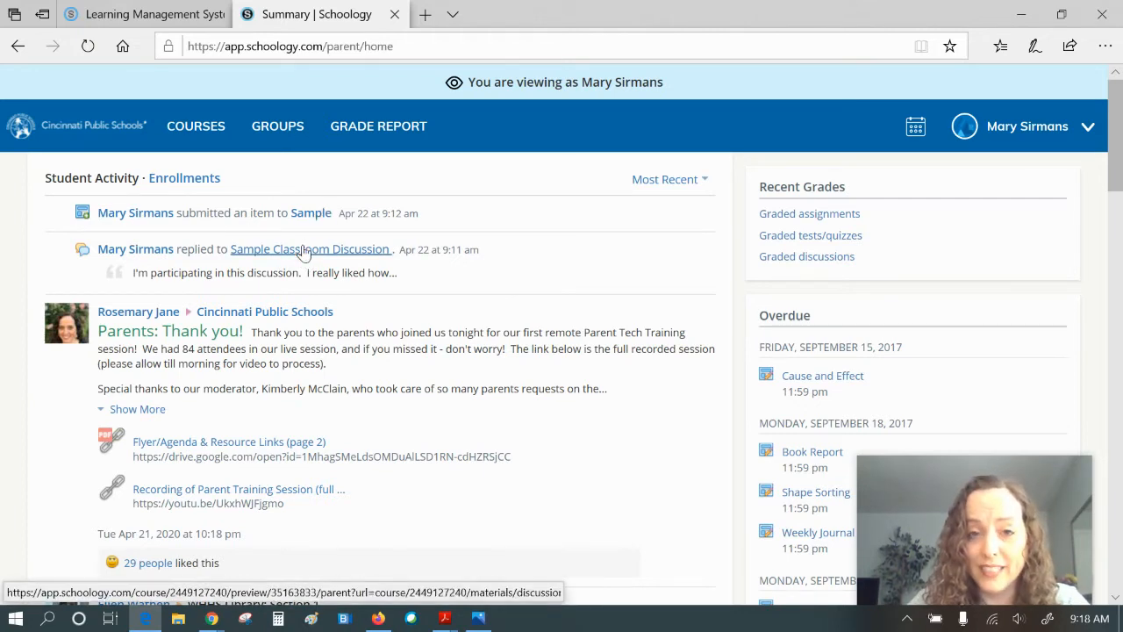
{"action": "mouse_move", "coordinate": [135, 212]}
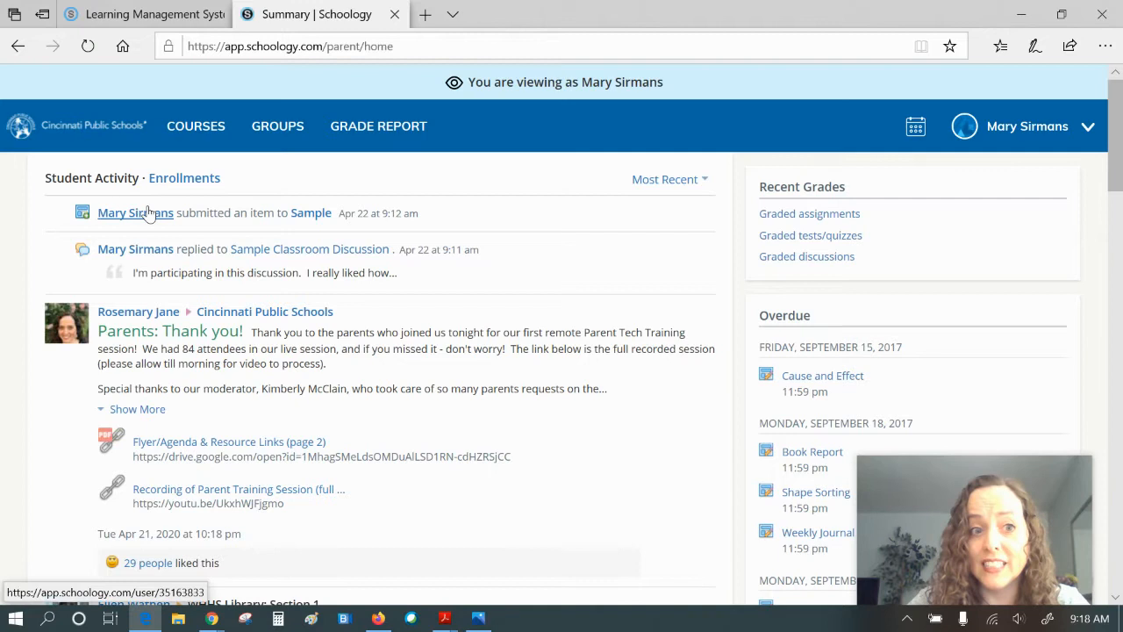
{"action": "mouse_move", "coordinate": [176, 215]}
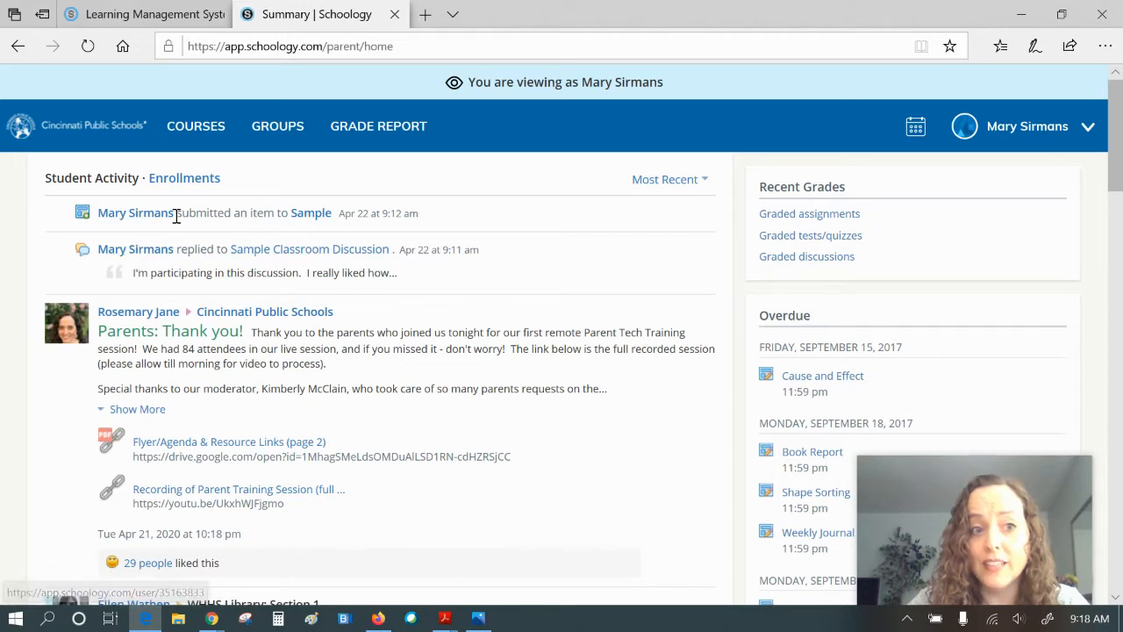
{"action": "mouse_move", "coordinate": [309, 249]}
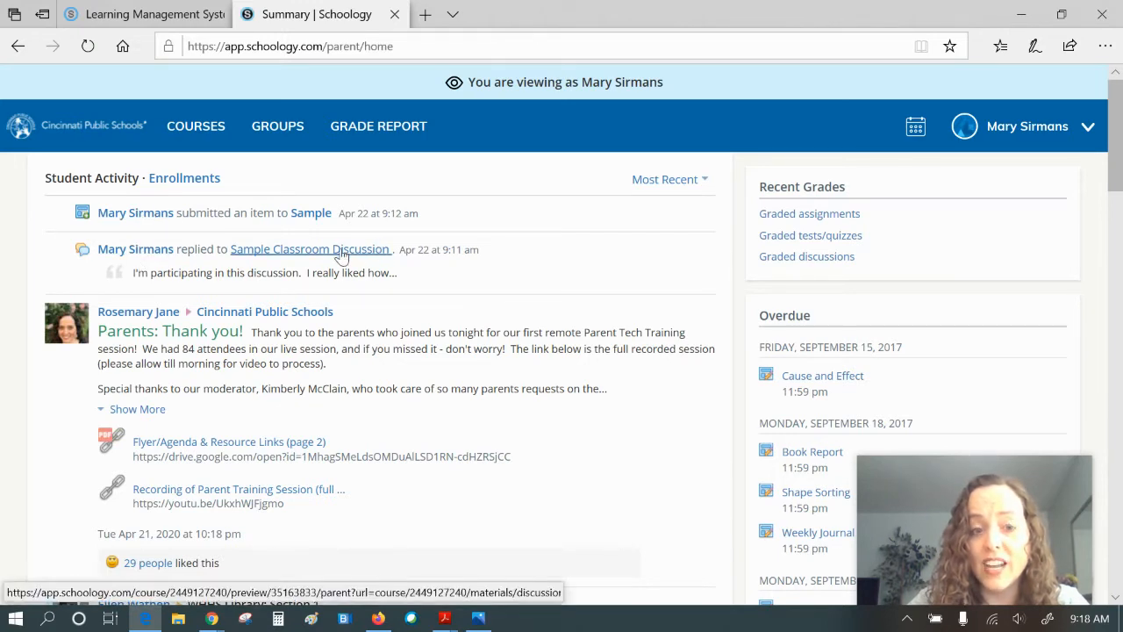
{"action": "left_click", "coordinate": [311, 249]}
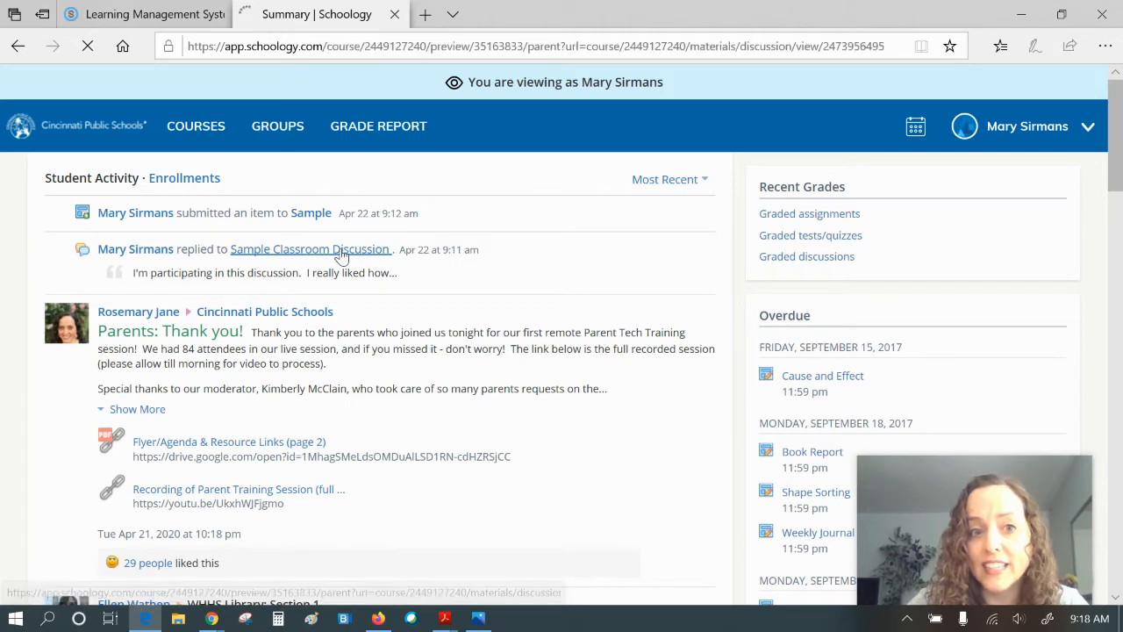
{"action": "left_click", "coordinate": [310, 249]}
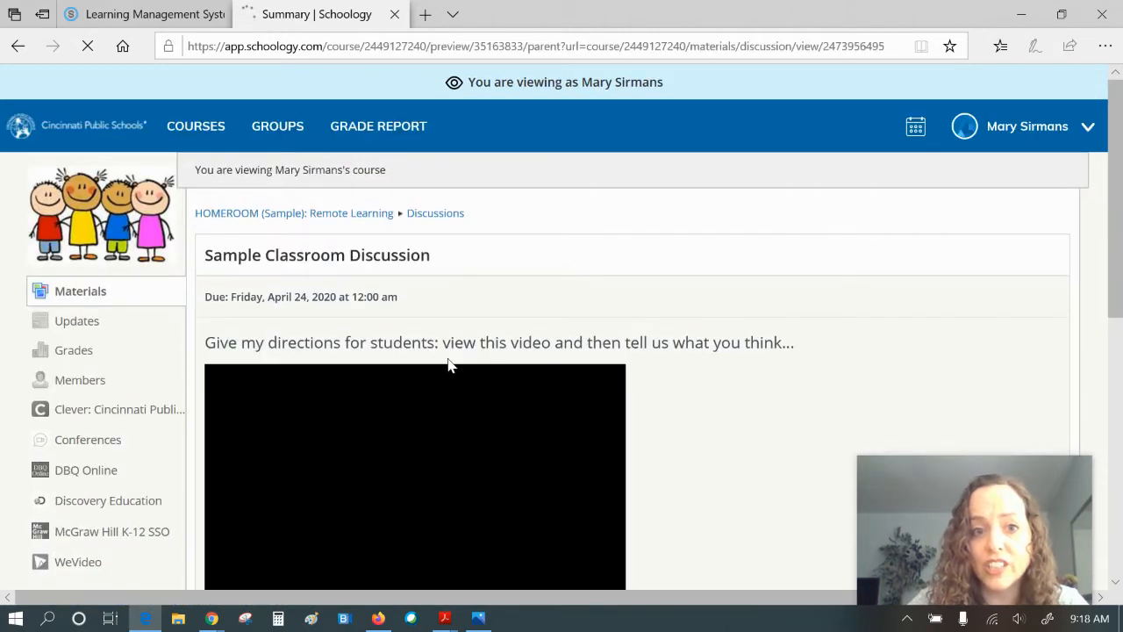
Step: Scroll down to read her reply, then return to her activity summary via the logo
{"action": "scroll", "scroll_direction": "down", "scroll_amount": 3}
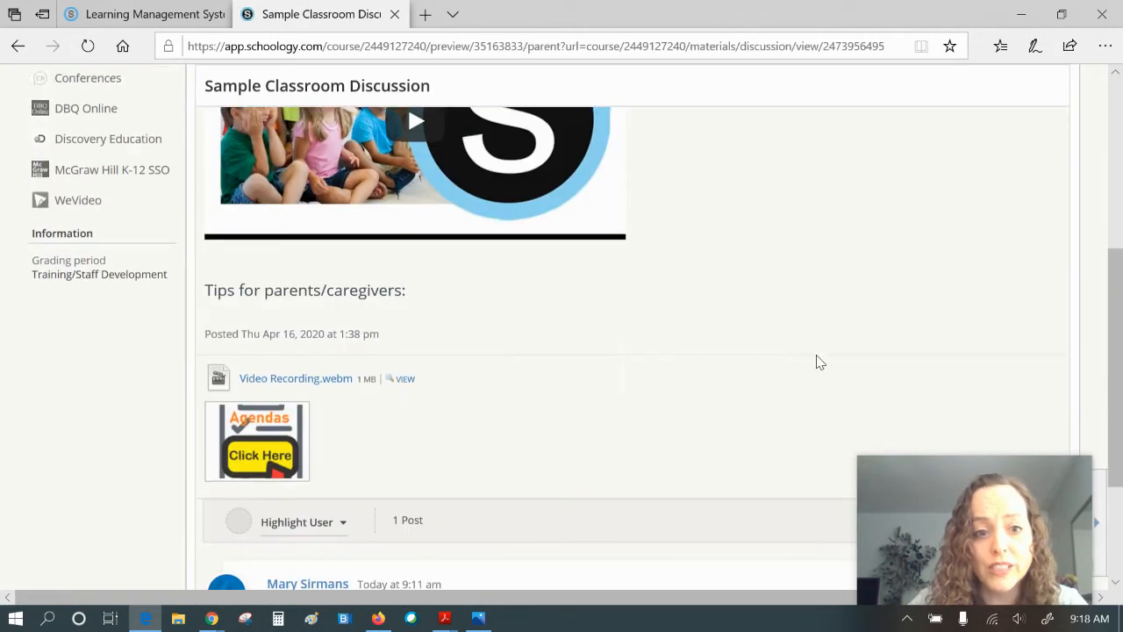
{"action": "scroll", "scroll_direction": "down", "scroll_amount": 3}
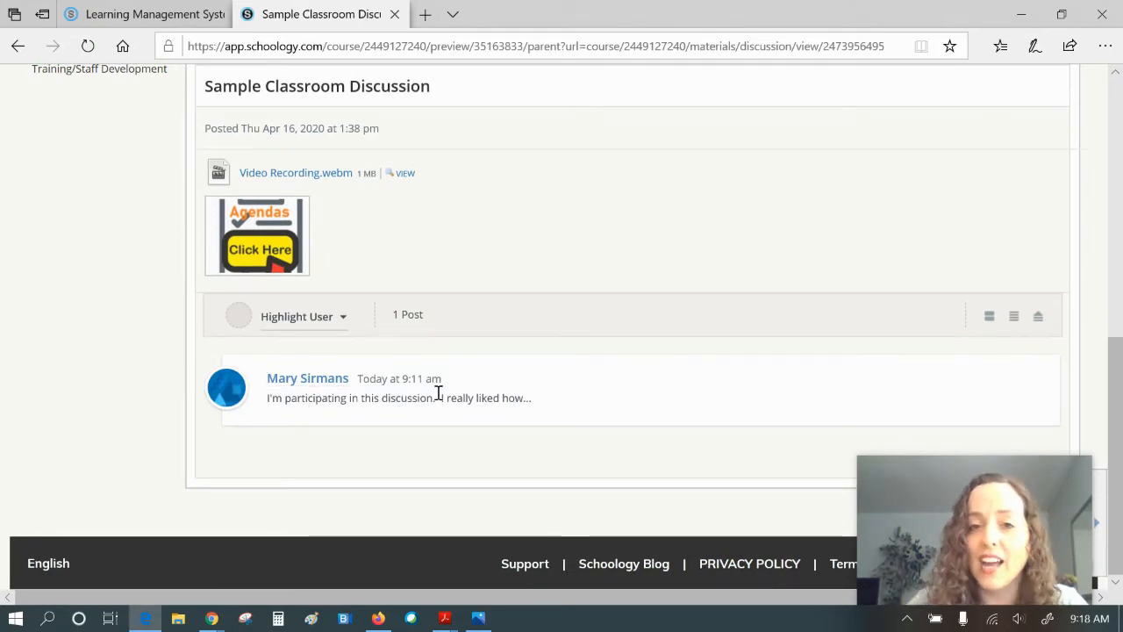
{"action": "scroll", "scroll_direction": "up", "scroll_amount": 3}
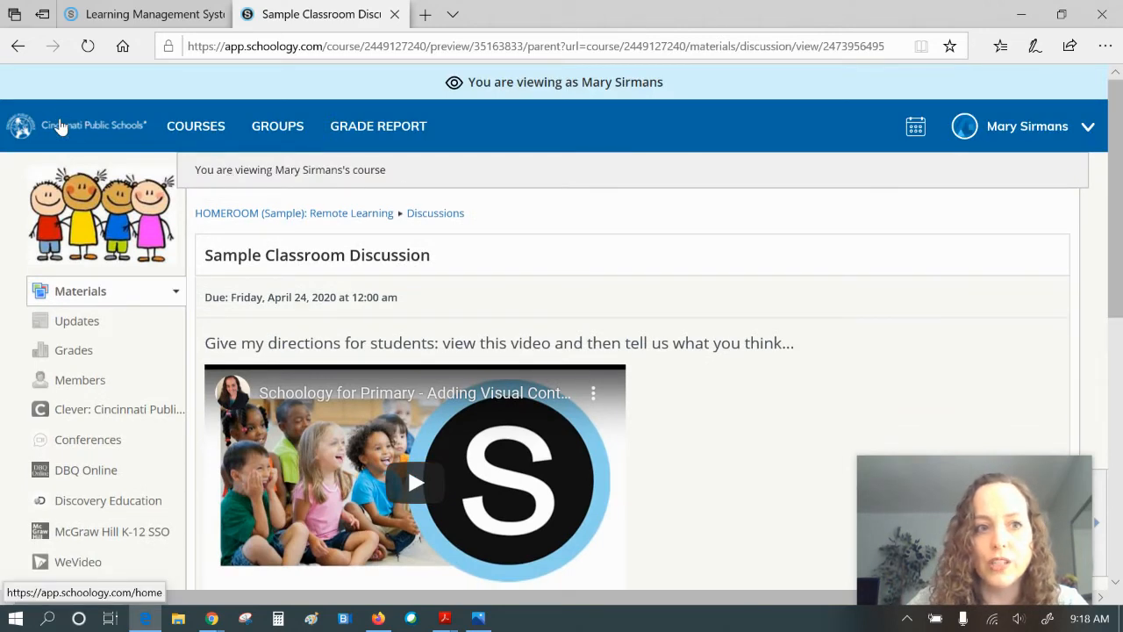
{"action": "left_click", "coordinate": [77, 125]}
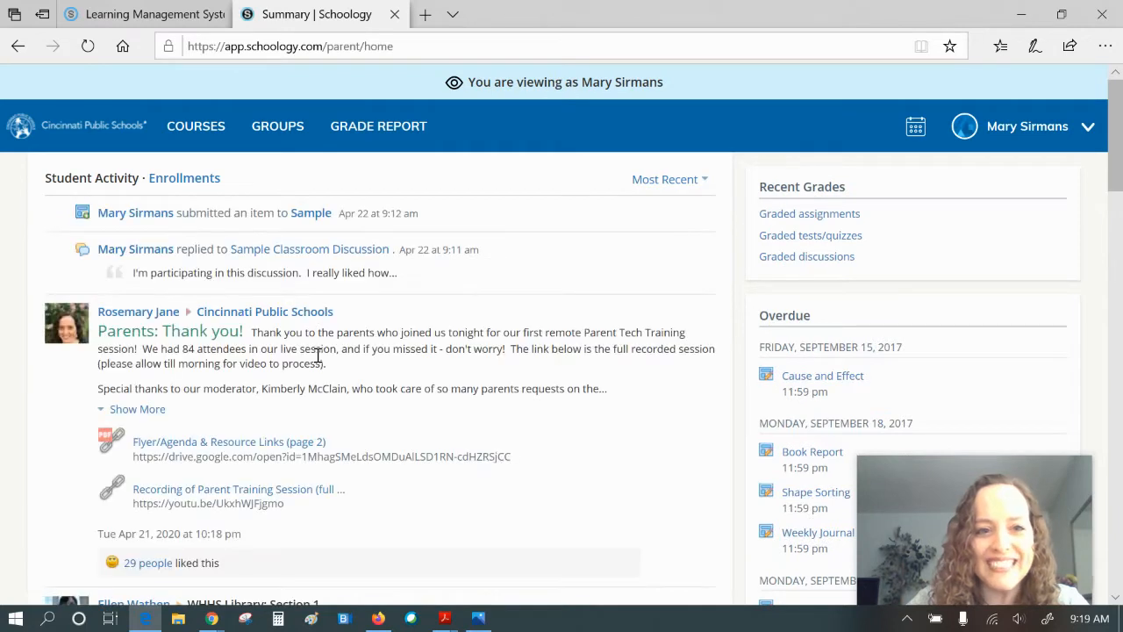
Step: View her Sample assignment submission with Preschool clip art.jpg and her note, then go back
{"action": "left_click", "coordinate": [311, 212]}
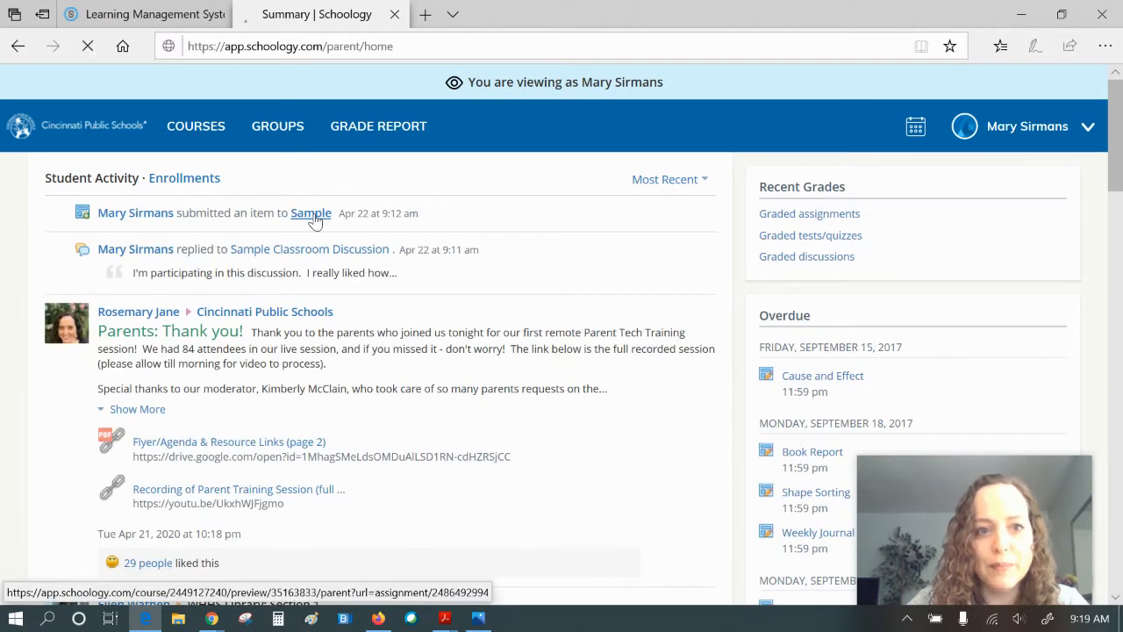
{"action": "left_click", "coordinate": [311, 213]}
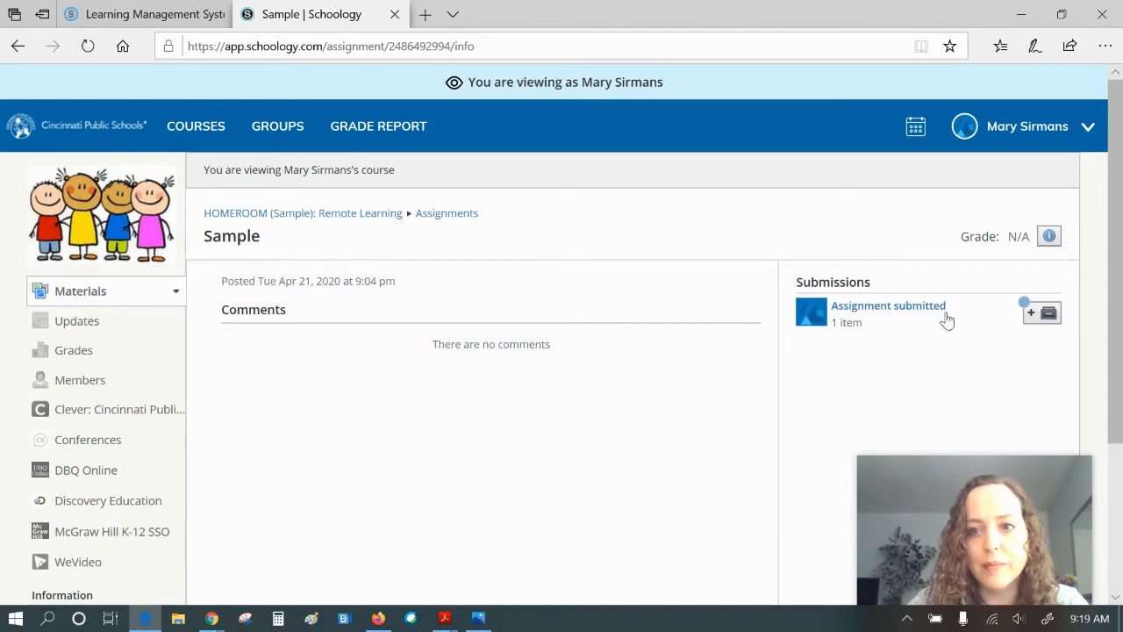
{"action": "left_click", "coordinate": [888, 305]}
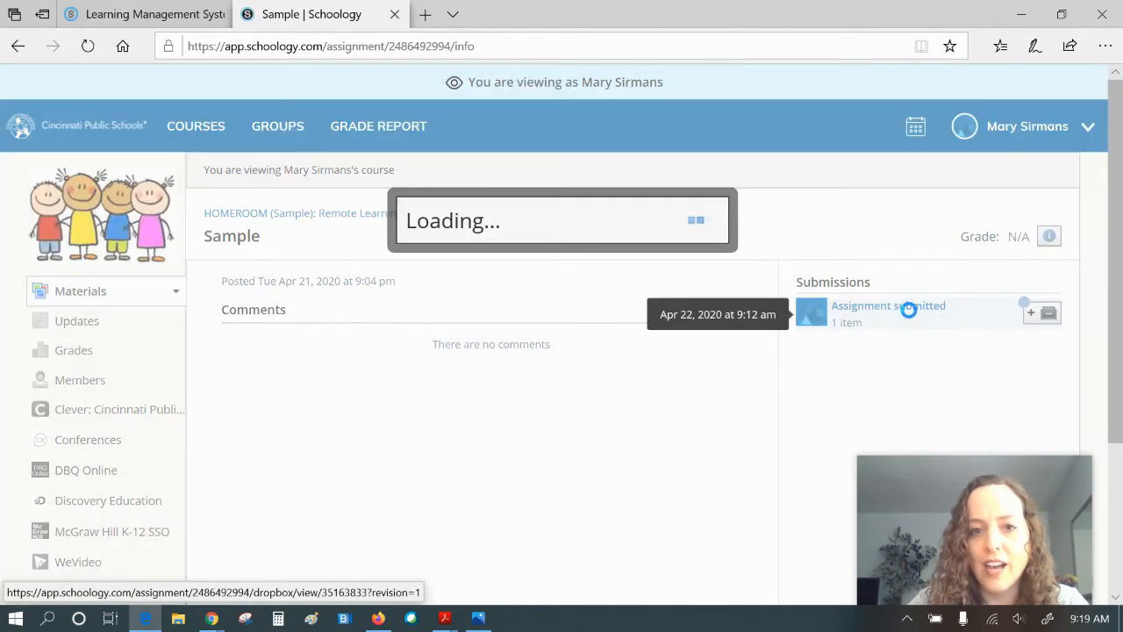
{"action": "left_click", "coordinate": [888, 306]}
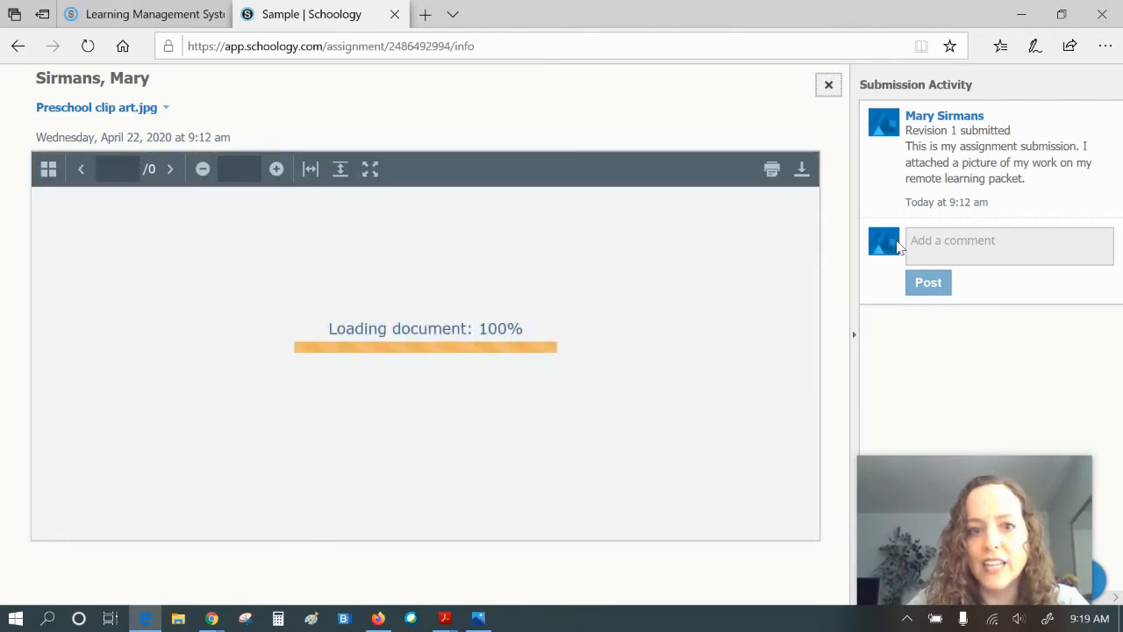
{"action": "mouse_move", "coordinate": [756, 408]}
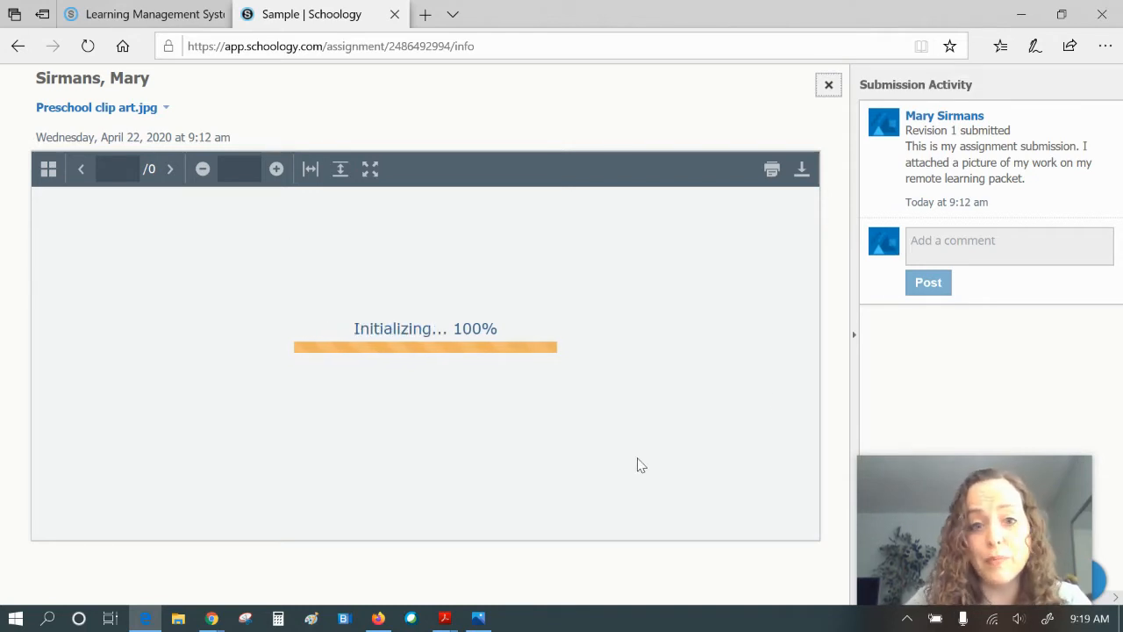
{"action": "mouse_move", "coordinate": [426, 310]}
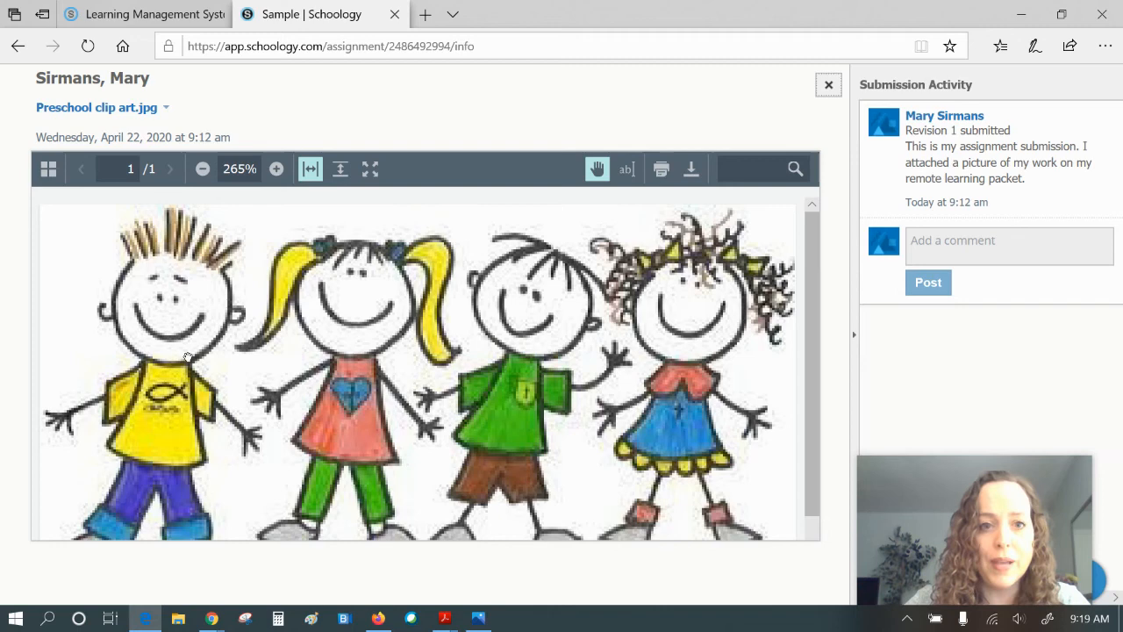
{"action": "mouse_move", "coordinate": [399, 24]}
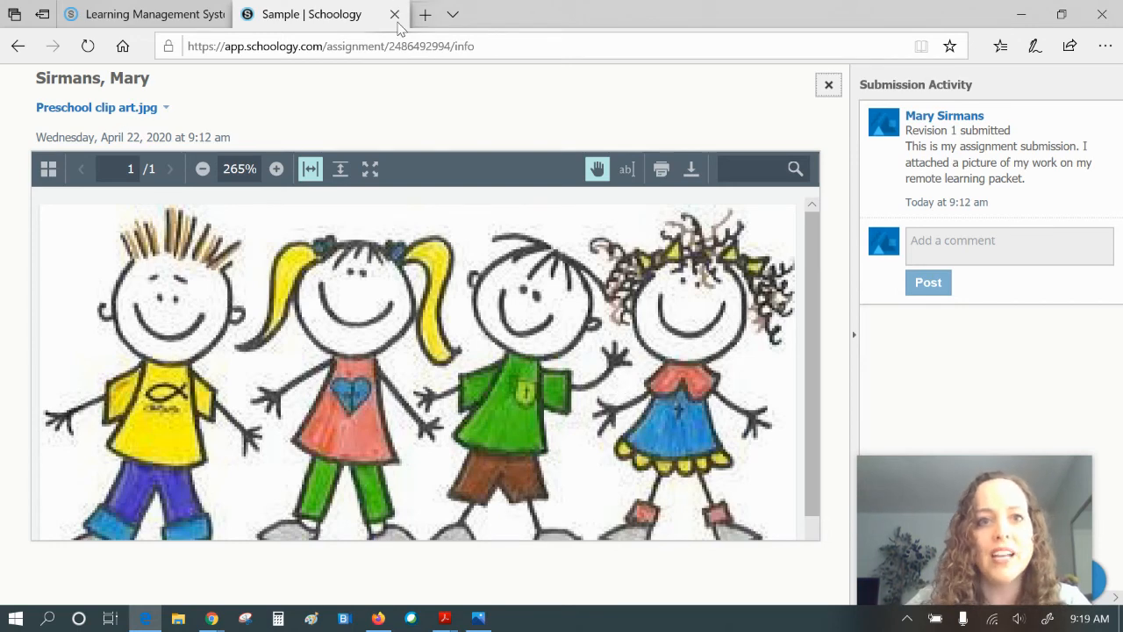
{"action": "left_click", "coordinate": [19, 45]}
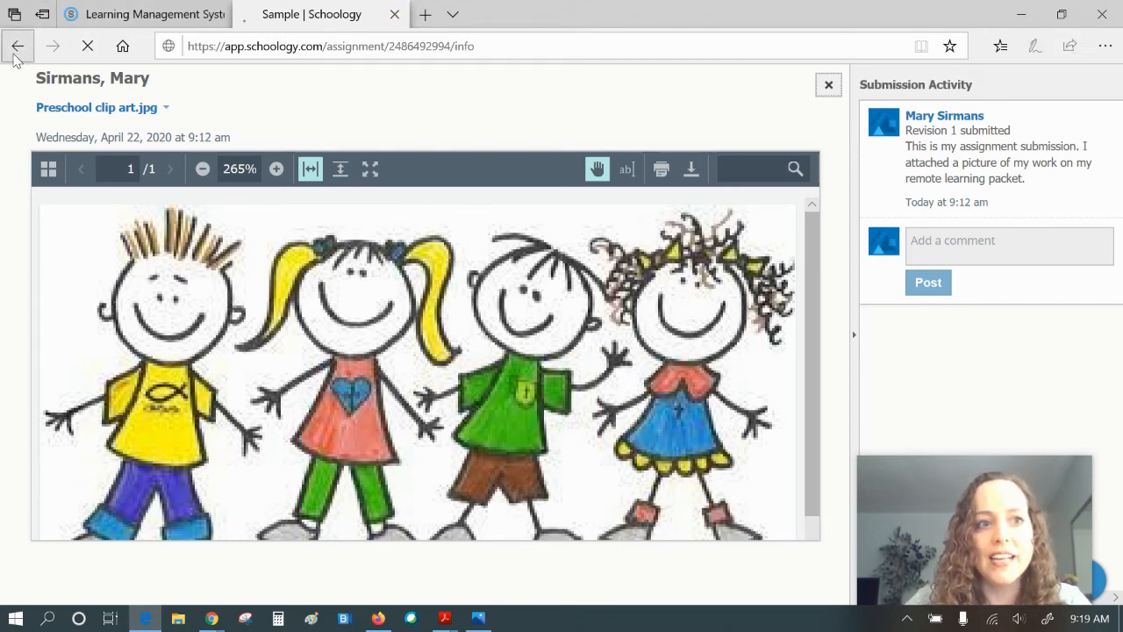
{"action": "left_click", "coordinate": [17, 45]}
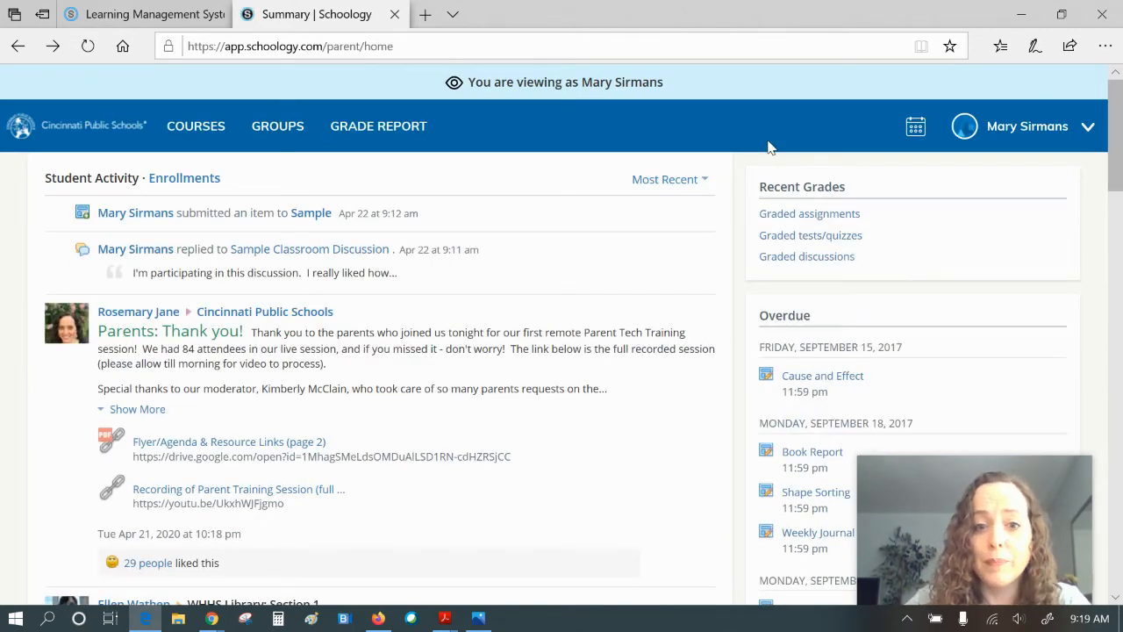
{"action": "mouse_move", "coordinate": [542, 480]}
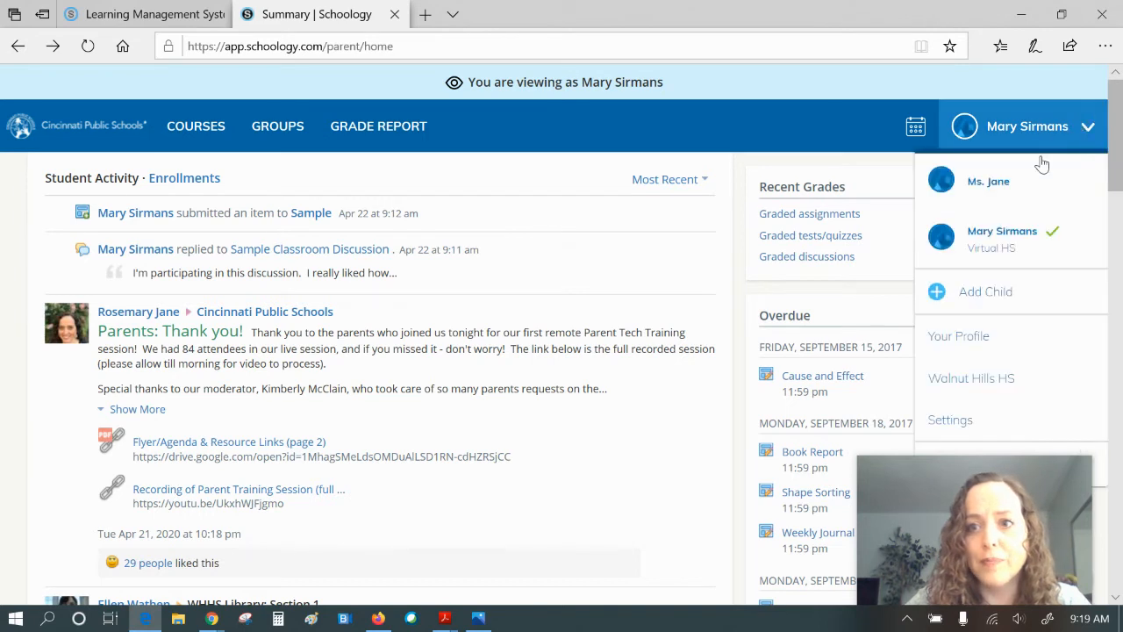
{"action": "left_click", "coordinate": [989, 181]}
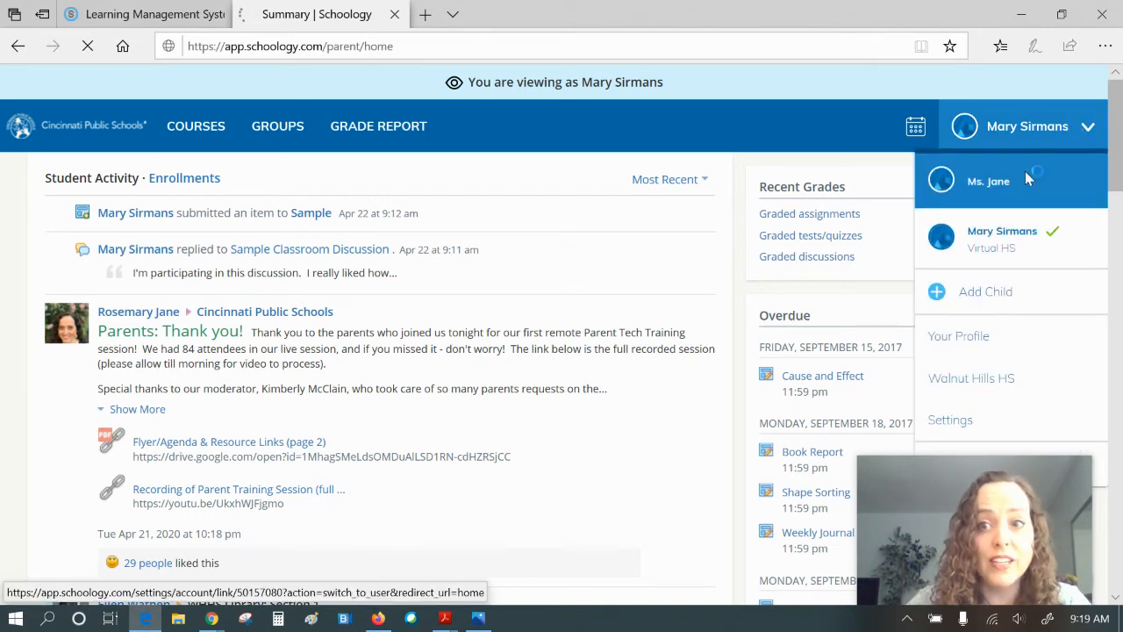
{"action": "left_click", "coordinate": [988, 181]}
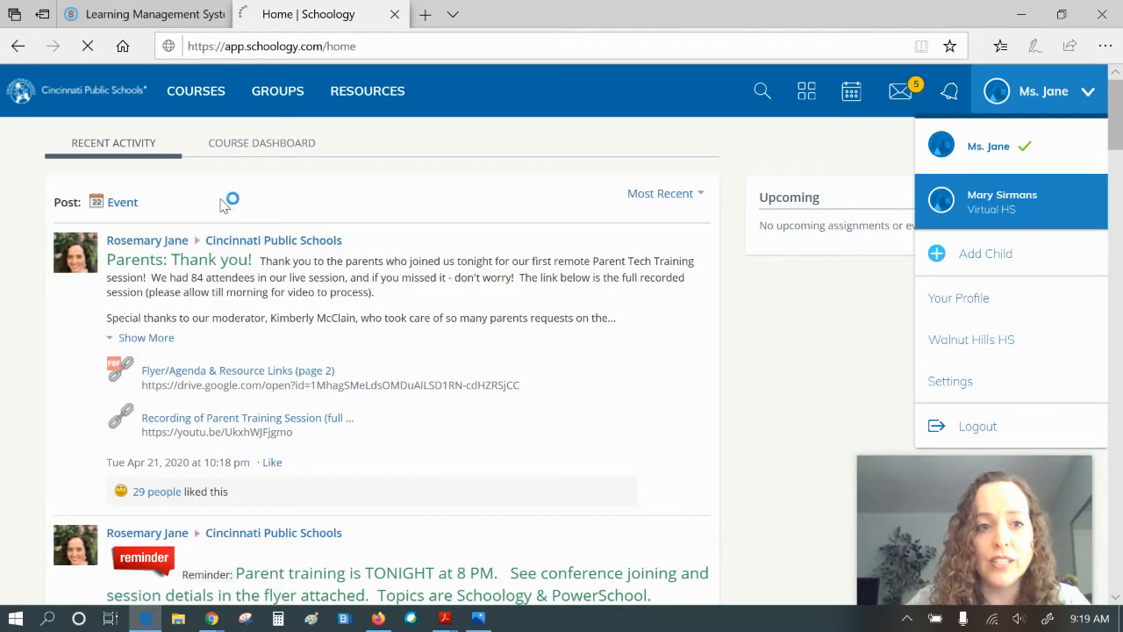
{"action": "left_click", "coordinate": [1002, 201]}
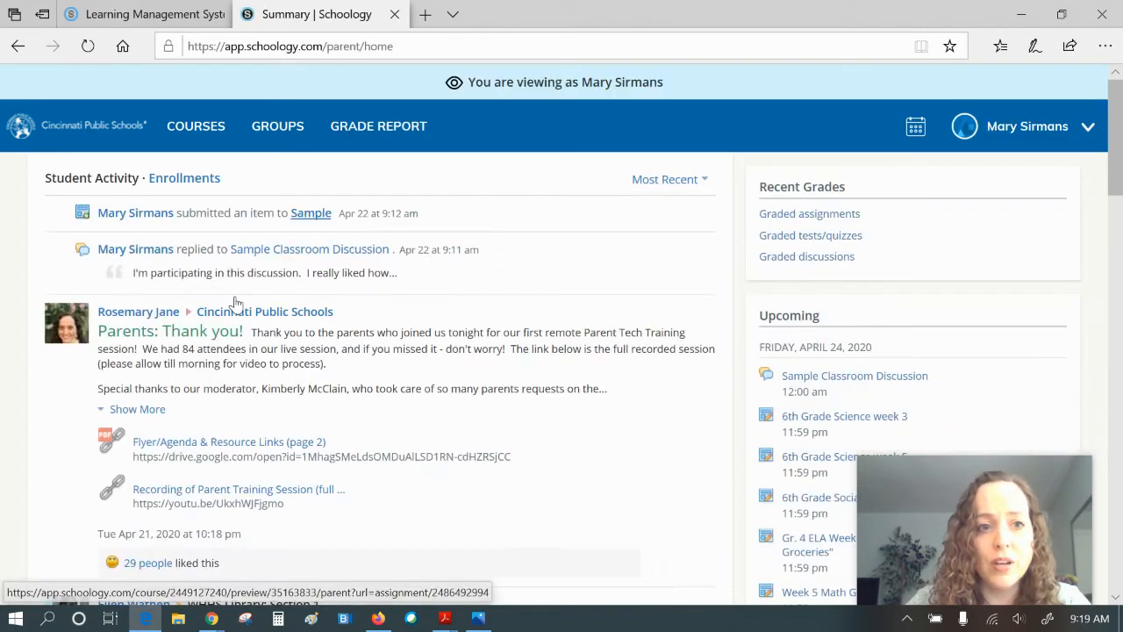
{"action": "left_click", "coordinate": [310, 249]}
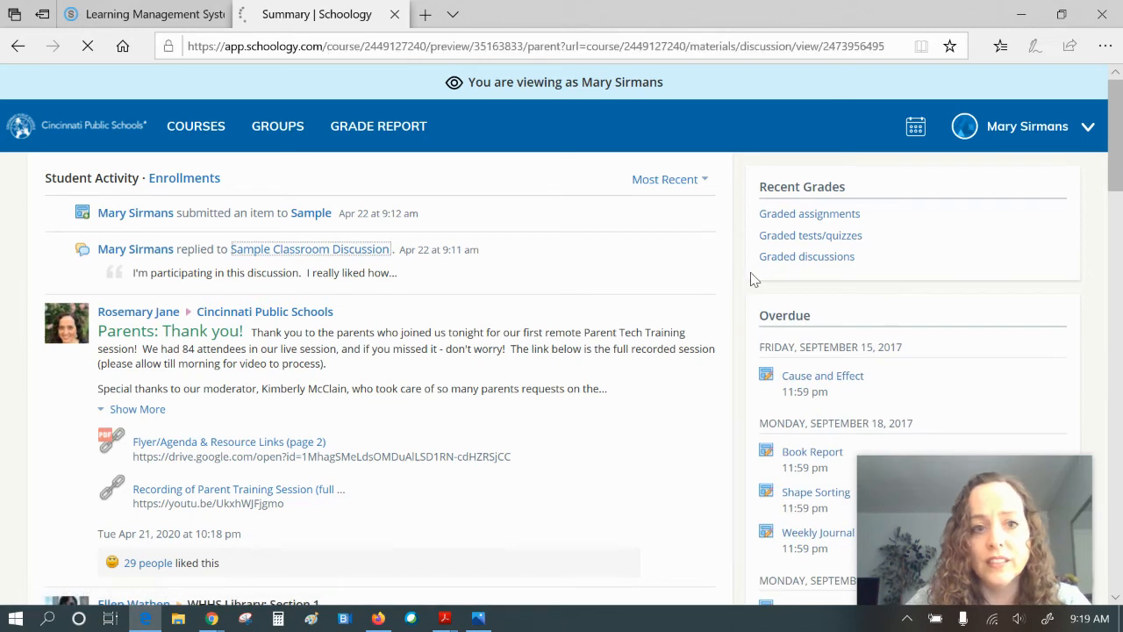
Step: Open the teacher's profile from the homeroom Members list, reaching a Private Access Only notice
{"action": "left_click", "coordinate": [310, 249]}
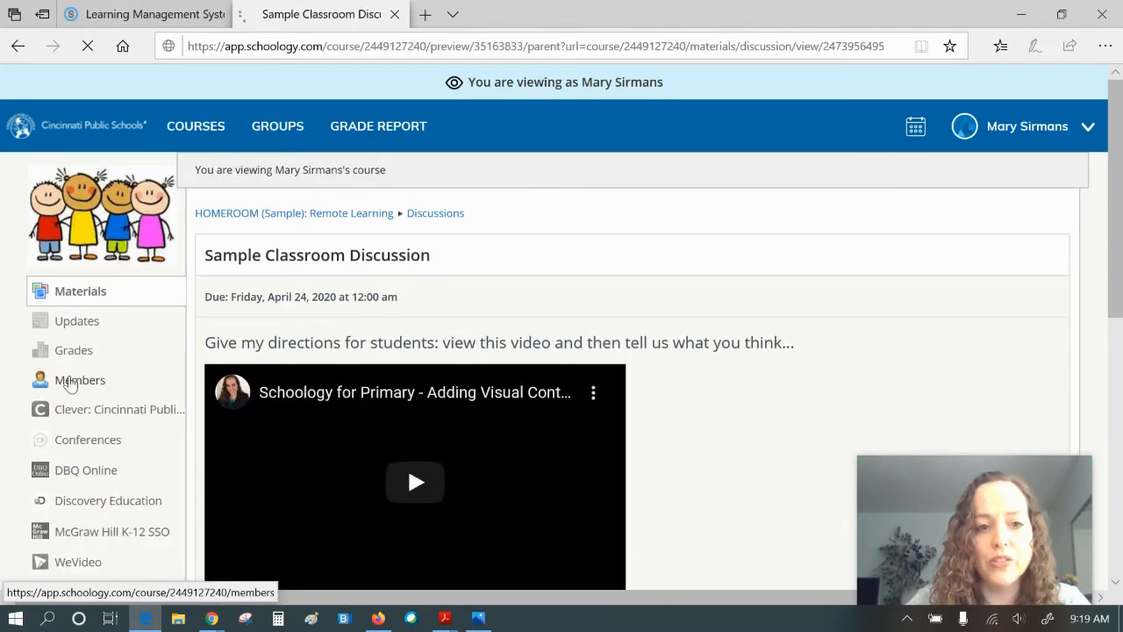
{"action": "left_click", "coordinate": [80, 379]}
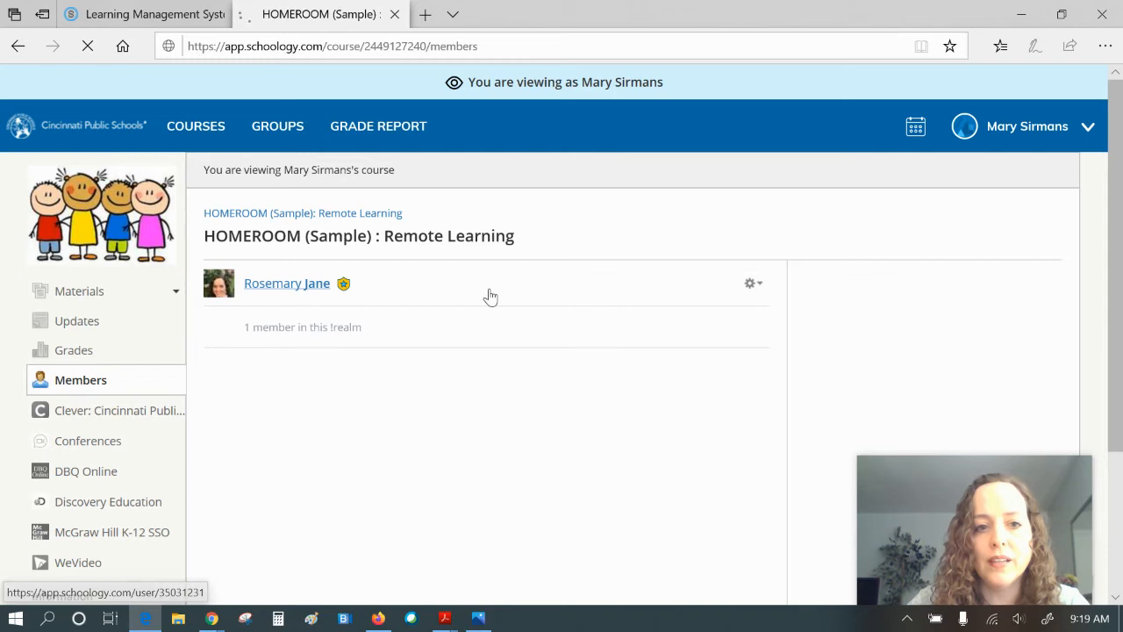
{"action": "left_click", "coordinate": [286, 282]}
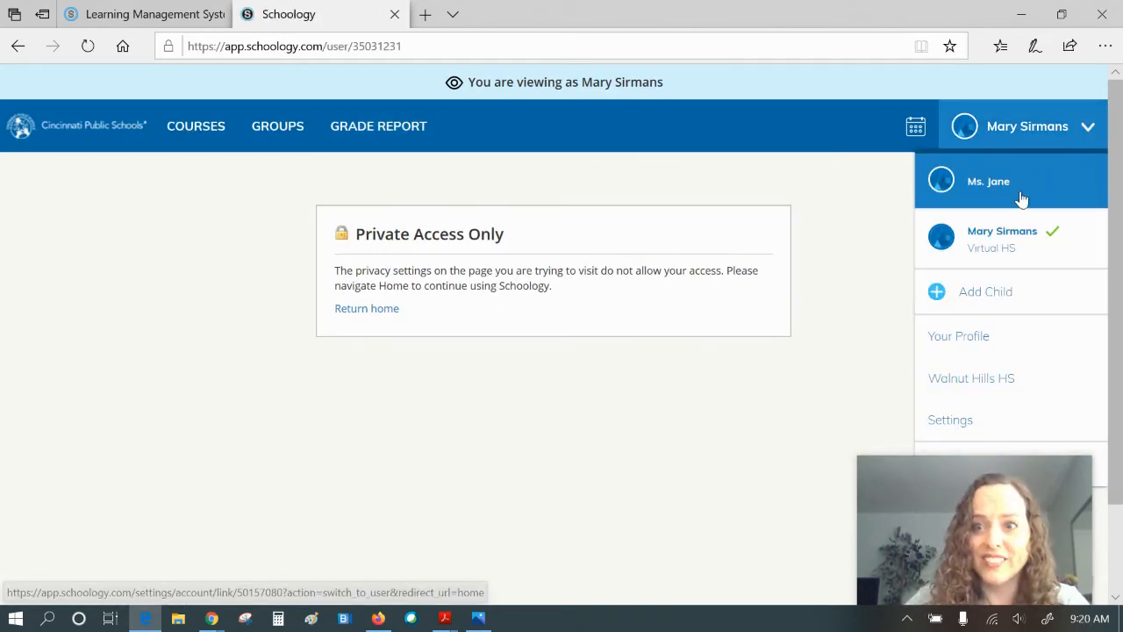
{"action": "left_click", "coordinate": [988, 181]}
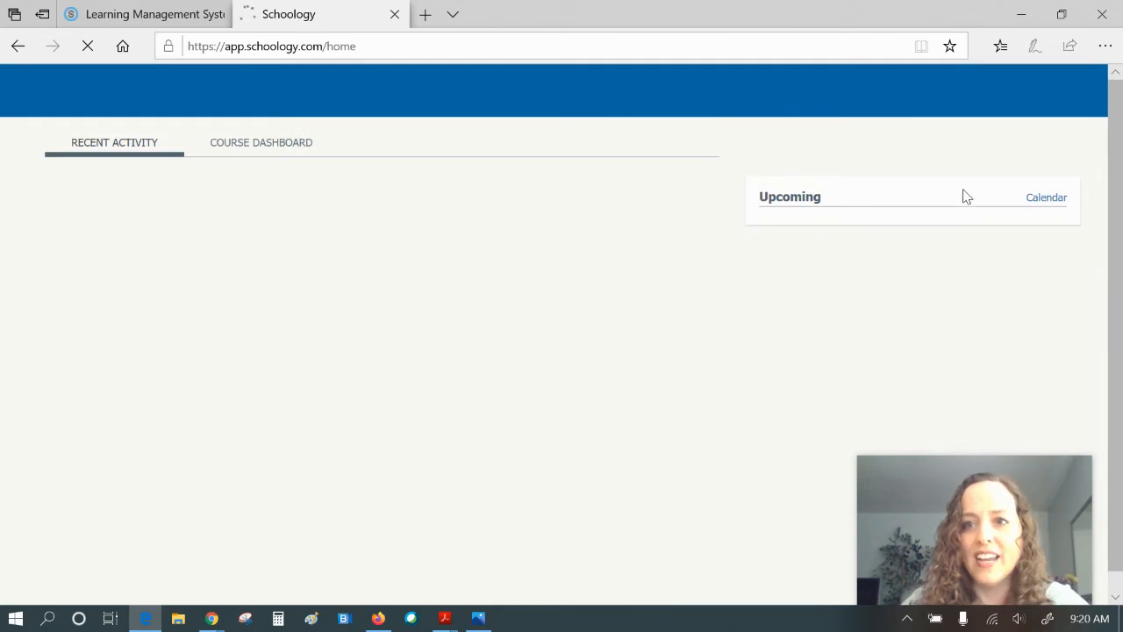
{"action": "left_click", "coordinate": [900, 90]}
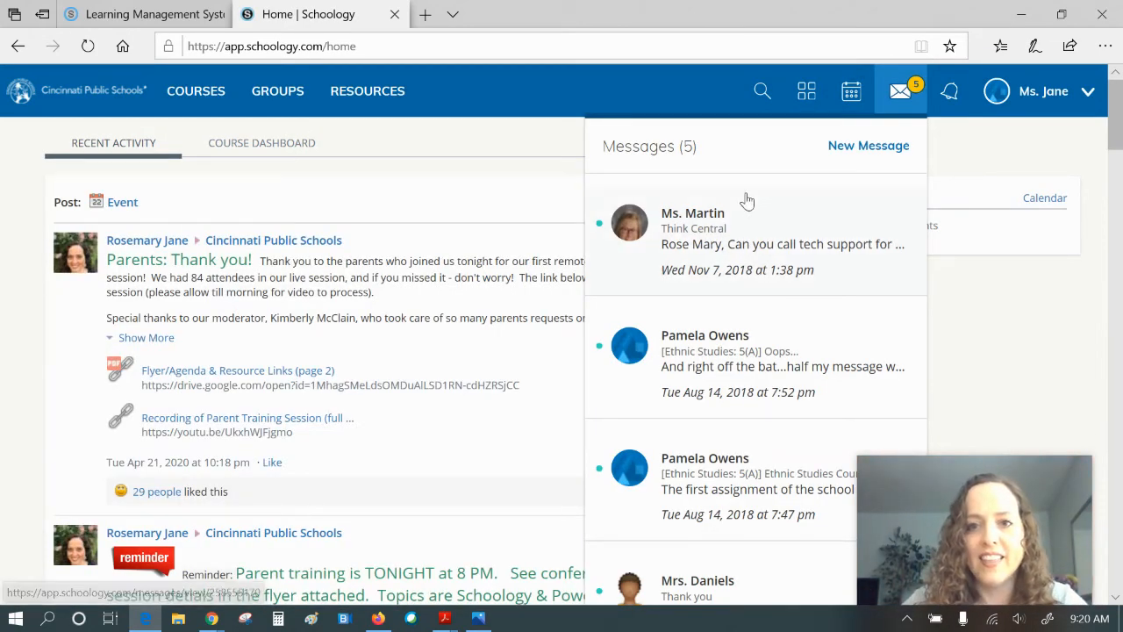
{"action": "left_click", "coordinate": [868, 146]}
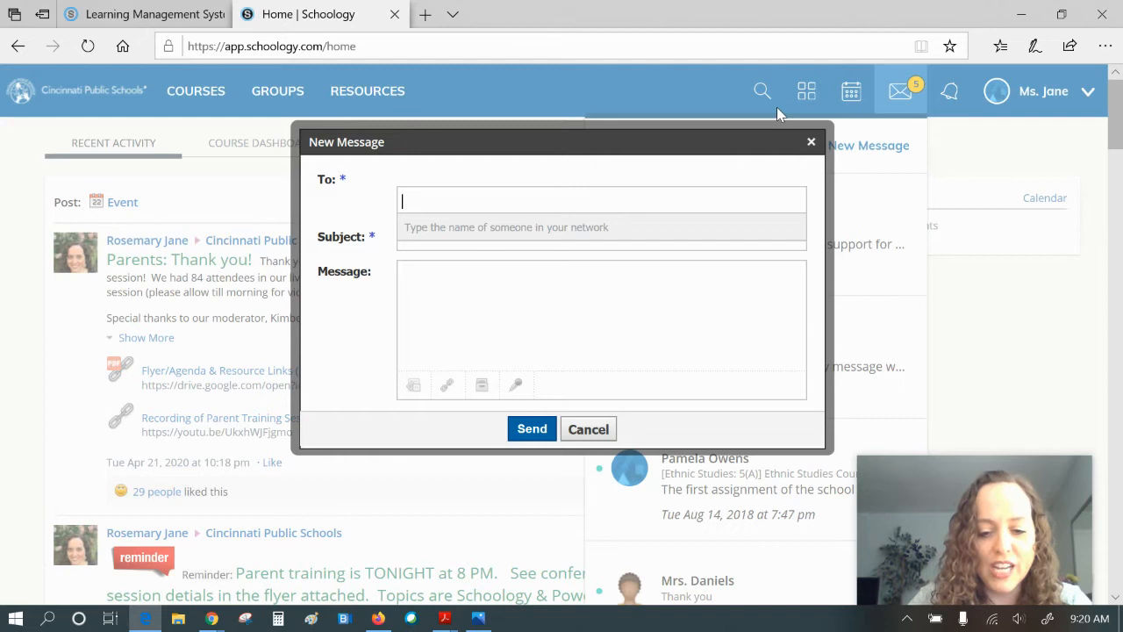
Step: Address the new message to Kimberly and type the subject 'Message about'
{"action": "type", "text": "Kimber"}
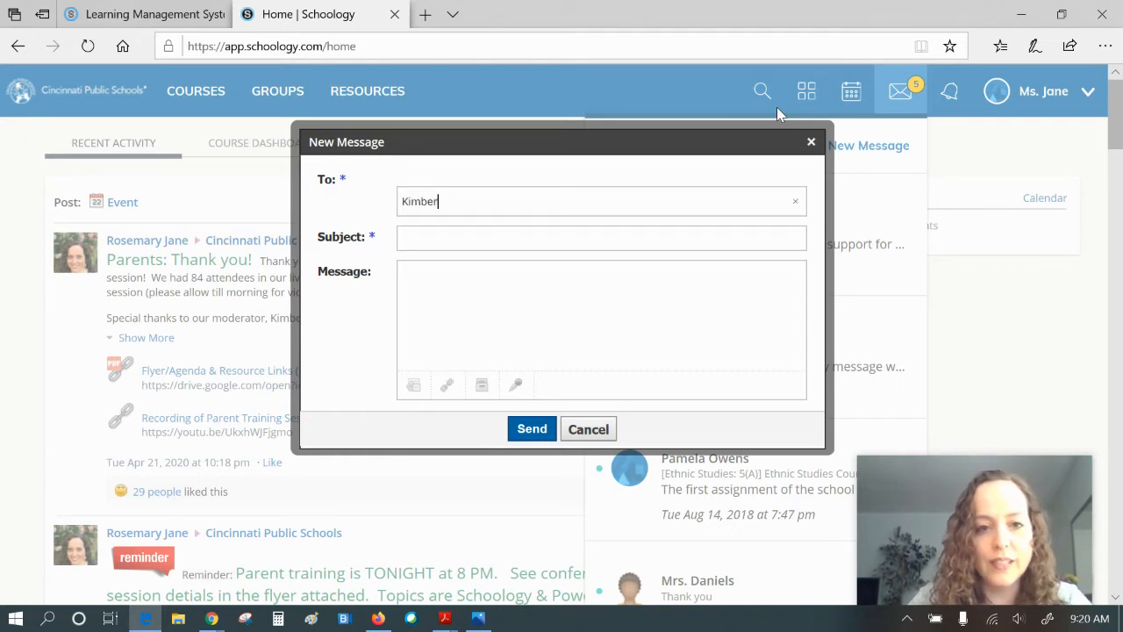
{"action": "type", "text": "ly Mcclain"}
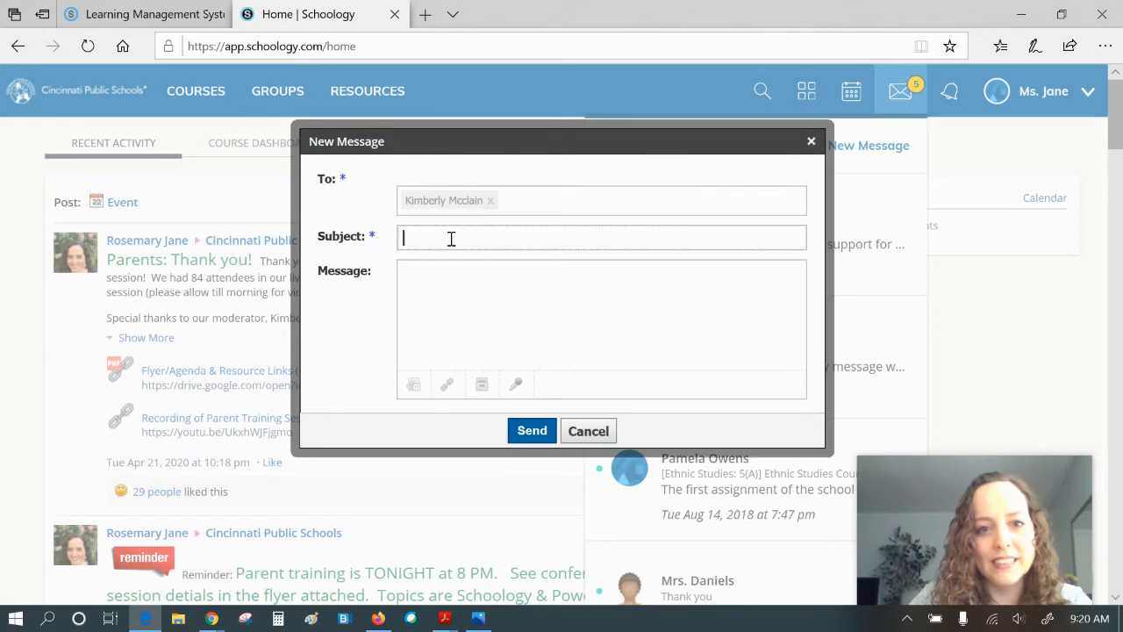
{"action": "type", "text": "Meaa"}
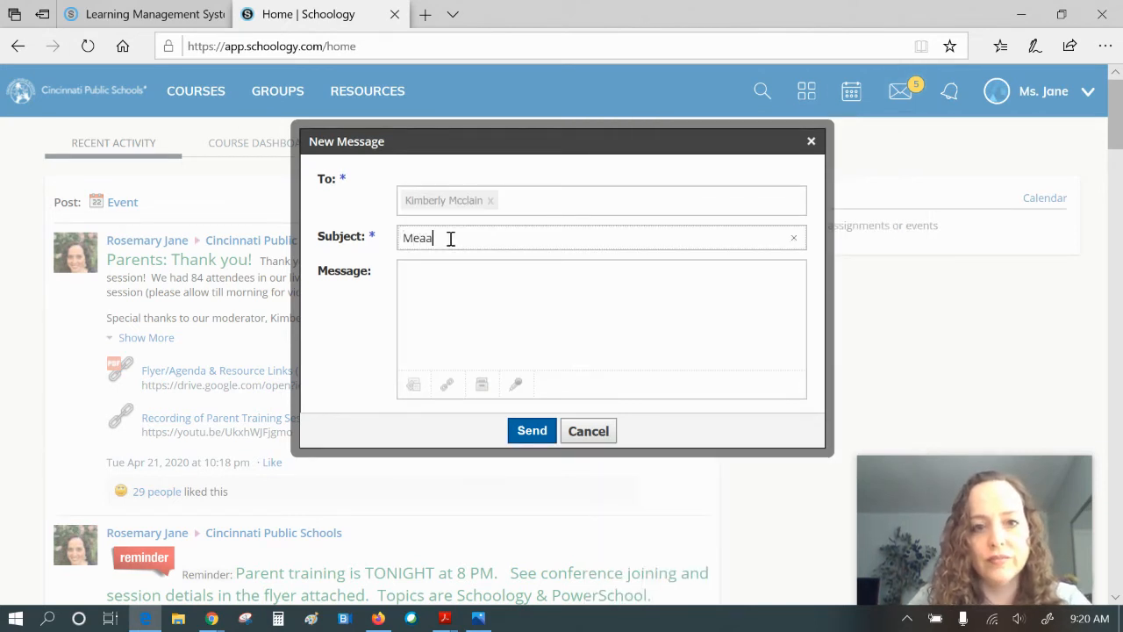
{"action": "type", "text": "Message about"}
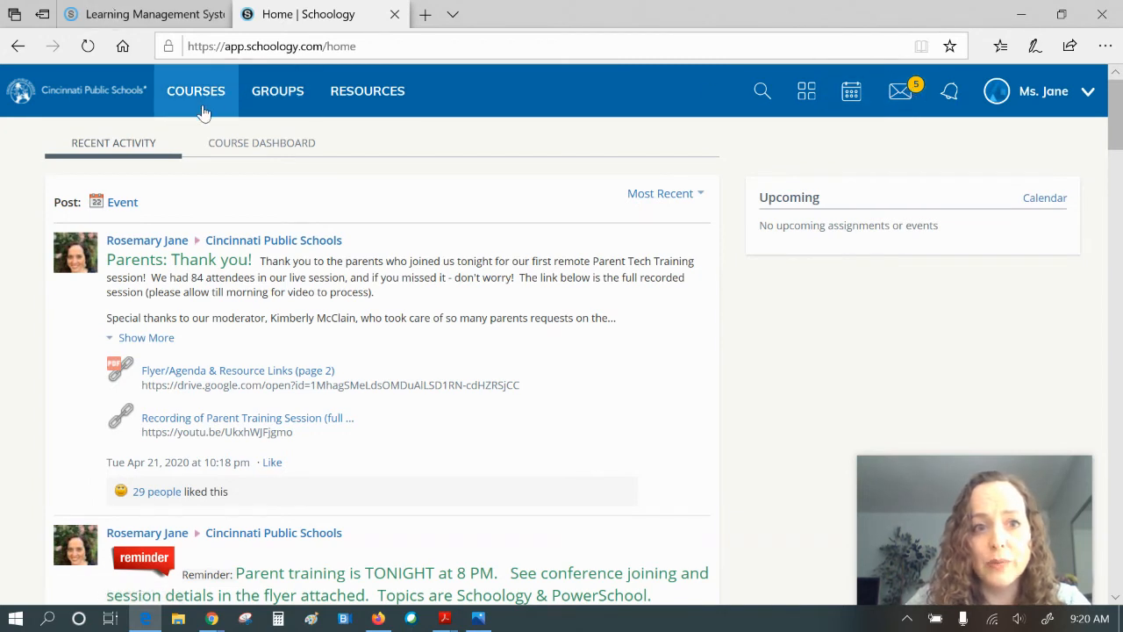
{"action": "mouse_move", "coordinate": [1023, 121]}
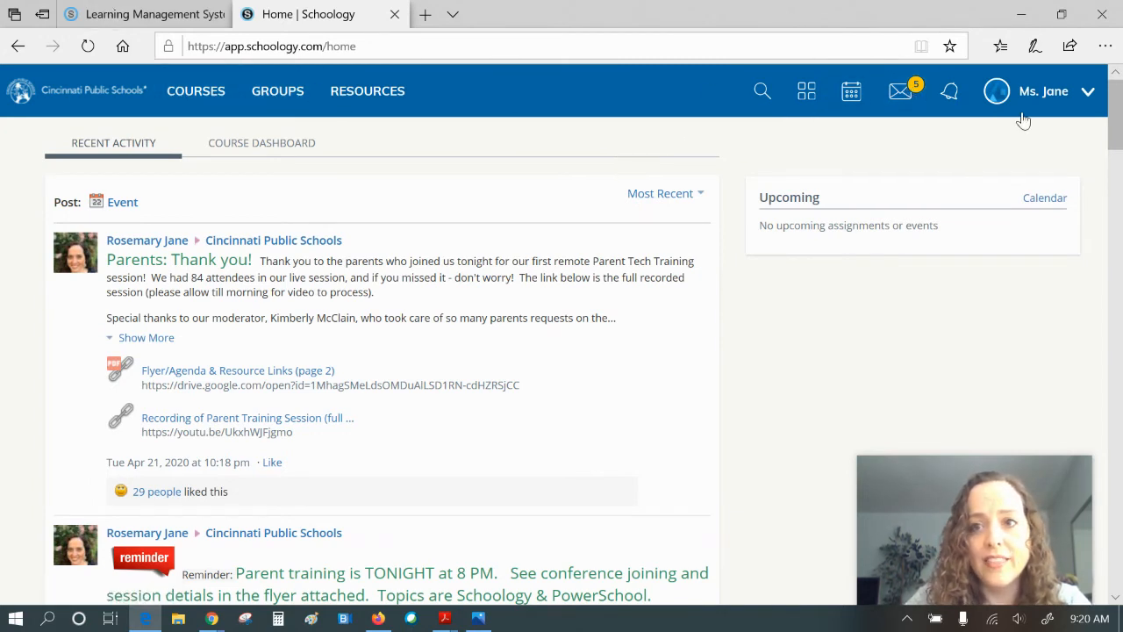
{"action": "left_click", "coordinate": [277, 90]}
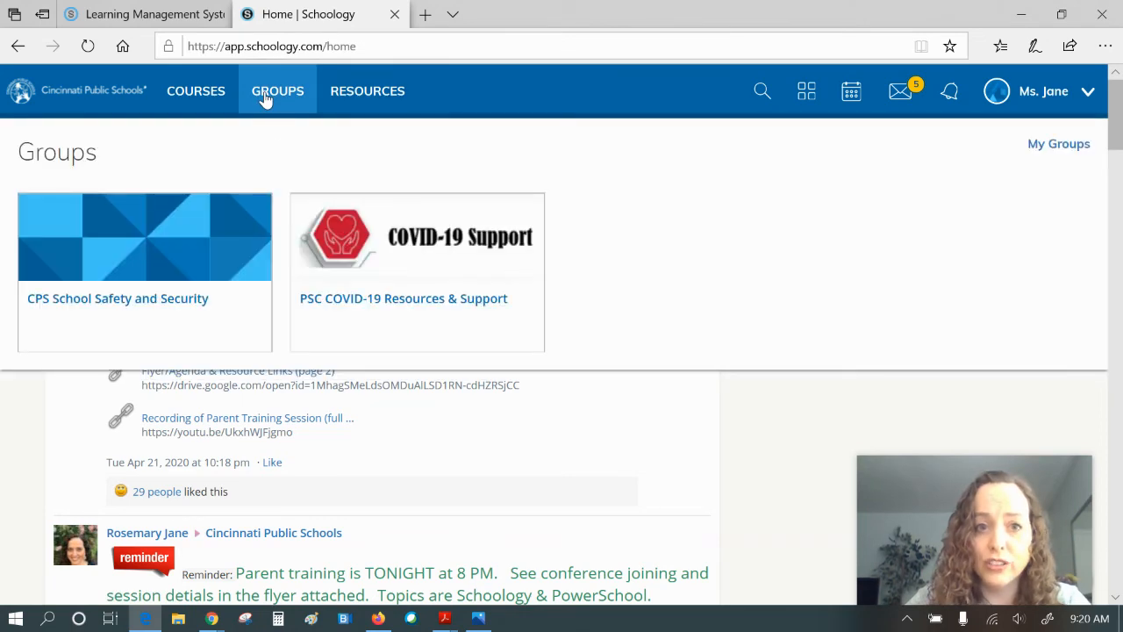
{"action": "left_click", "coordinate": [416, 237]}
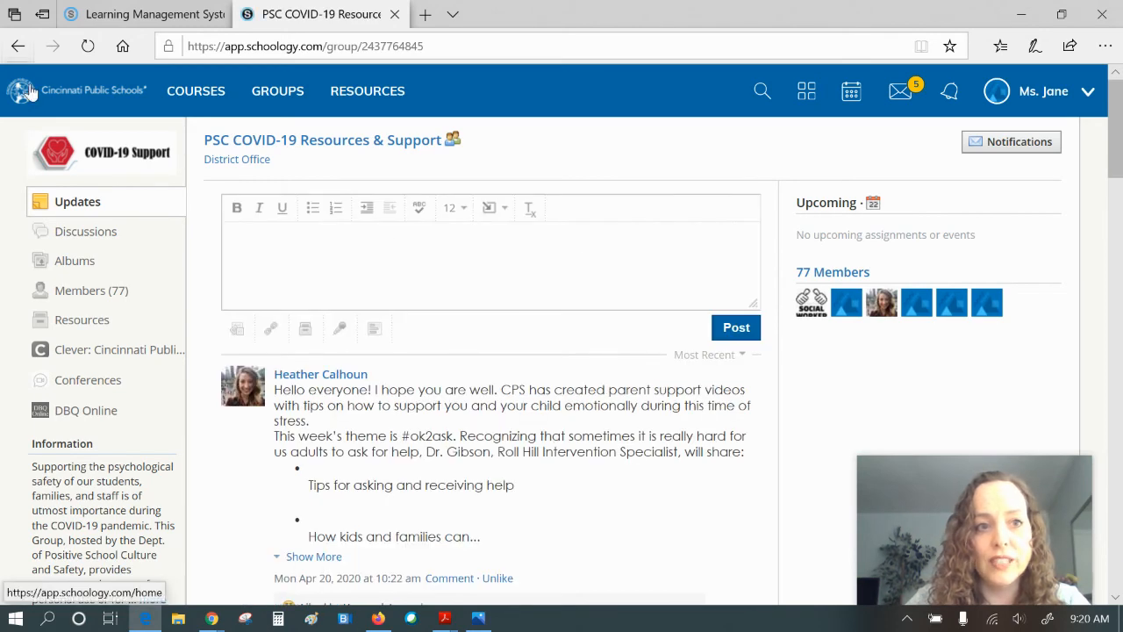
{"action": "left_click", "coordinate": [79, 91]}
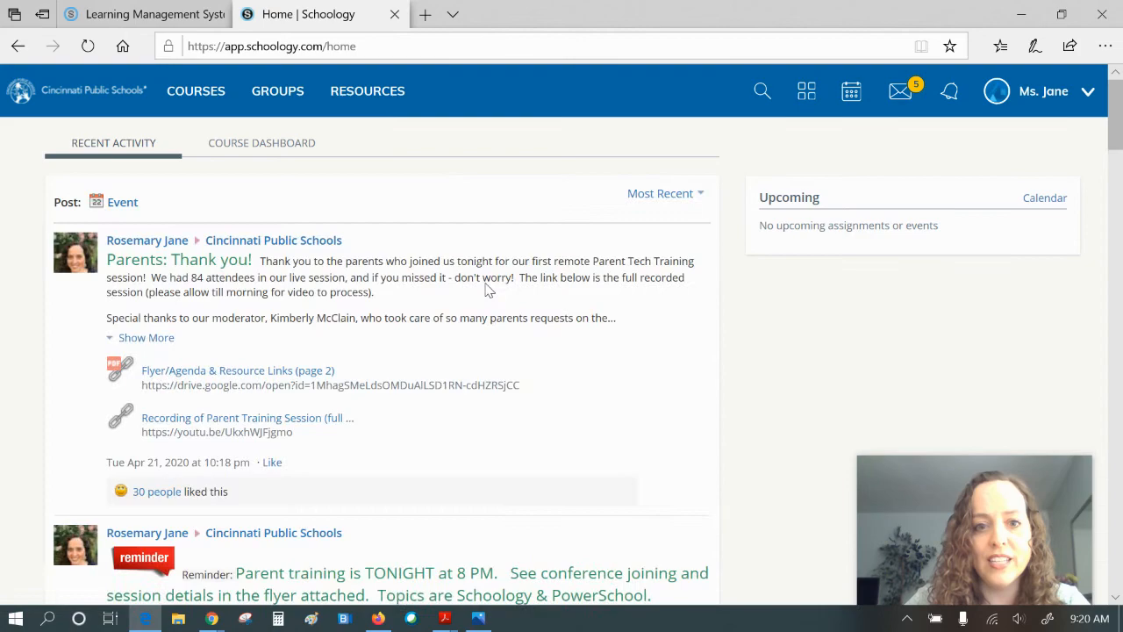
Step: Scroll through the student's activity summary of recent grades and overdue assignments
{"action": "scroll", "scroll_direction": "down", "scroll_amount": 3}
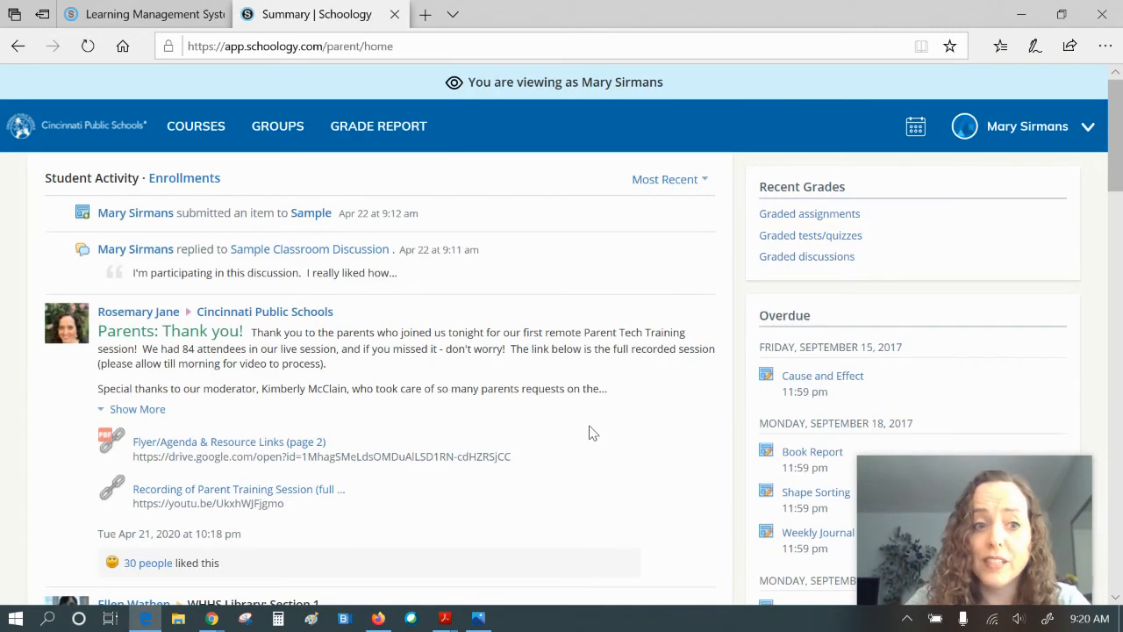
{"action": "scroll", "scroll_direction": "down", "scroll_amount": 3}
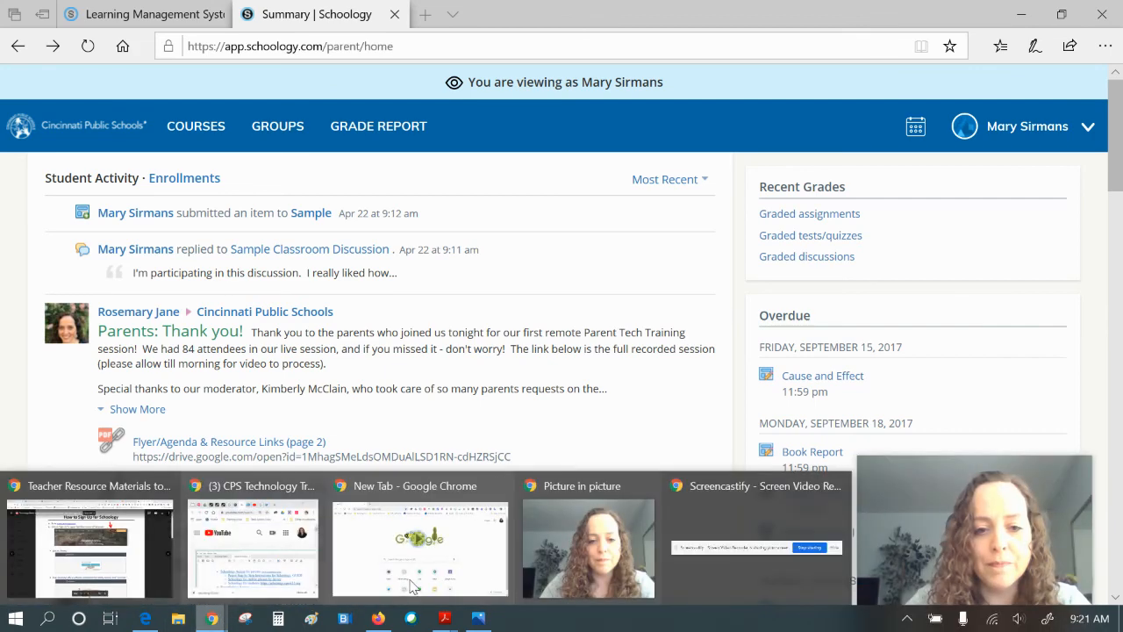
Step: Bring the New Tab Chrome window to the front from the taskbar
{"action": "left_click", "coordinate": [419, 547]}
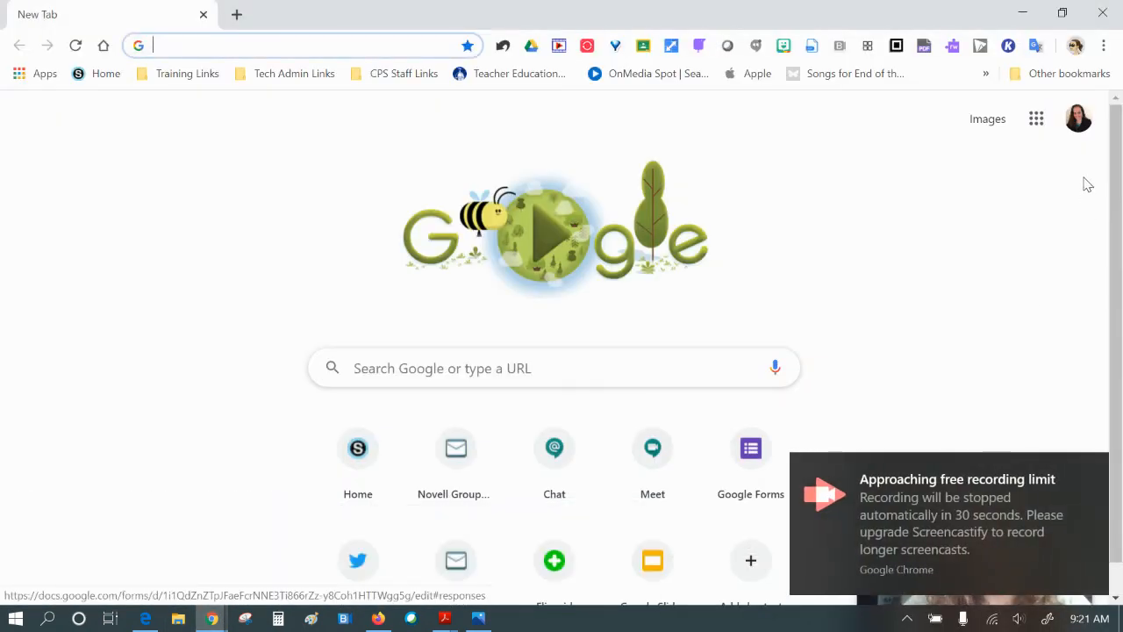